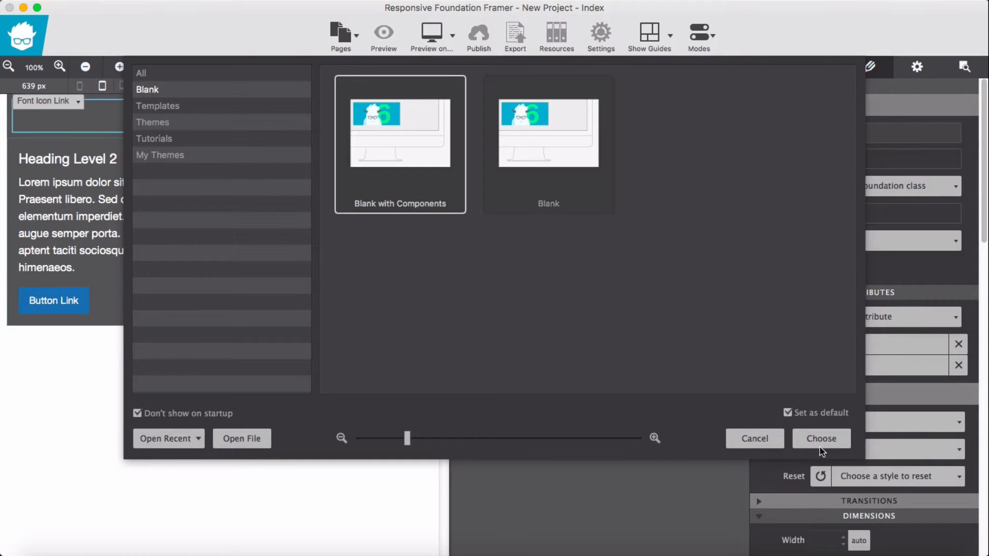
Start a new project from the Blank template and discard the old page without saving.
{"action": "left_click", "coordinate": [821, 439]}
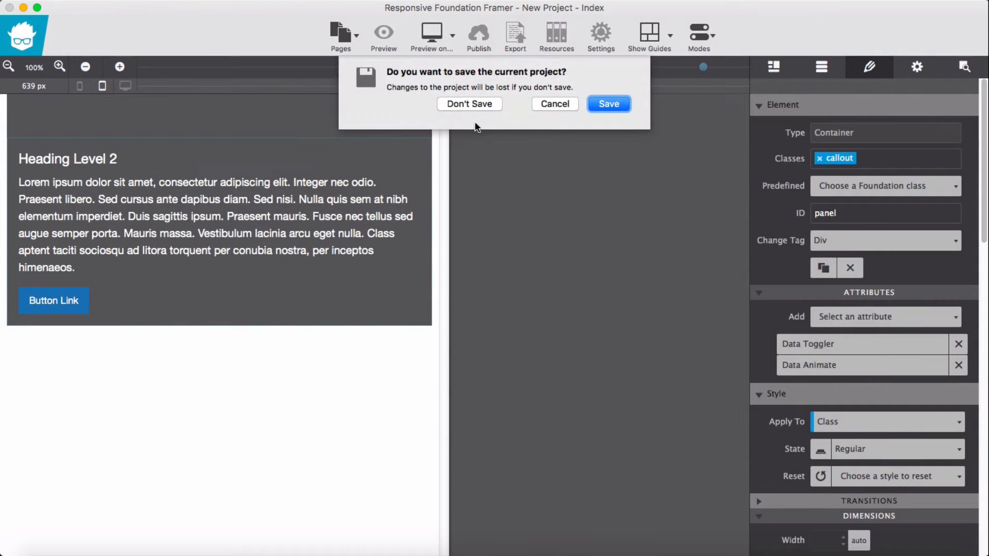
{"action": "left_click", "coordinate": [469, 103]}
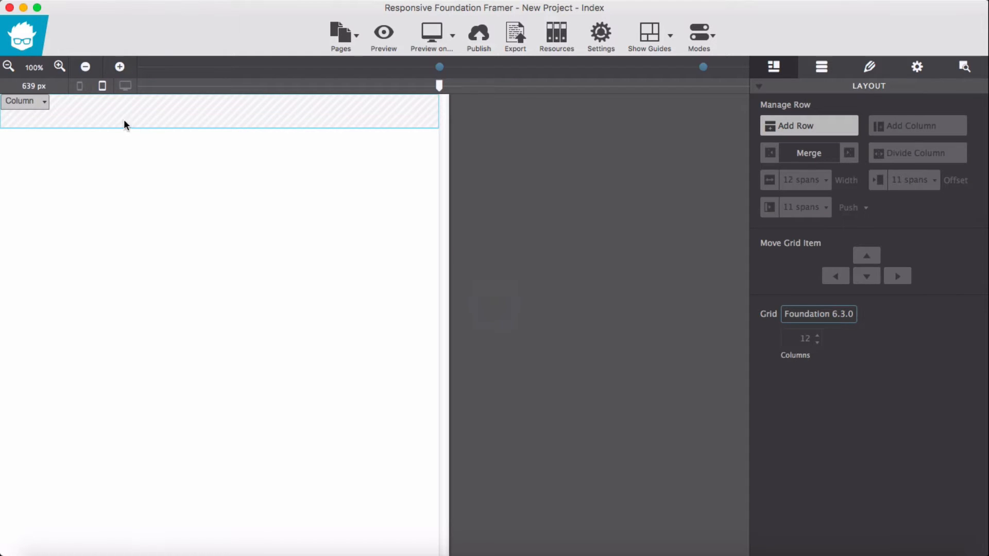
{"action": "mouse_move", "coordinate": [147, 126]}
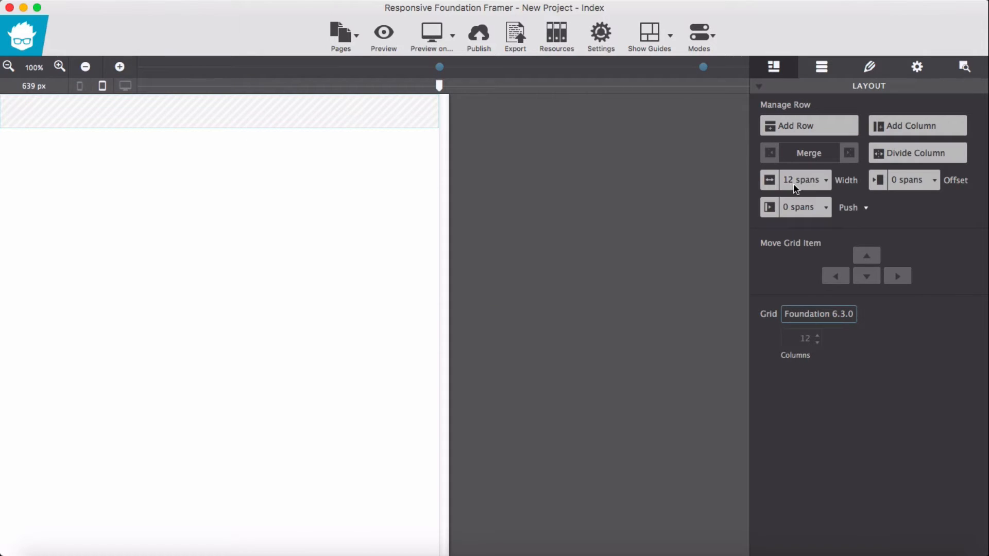
Add a Container to the blank row and select it for editing.
{"action": "left_click", "coordinate": [821, 66]}
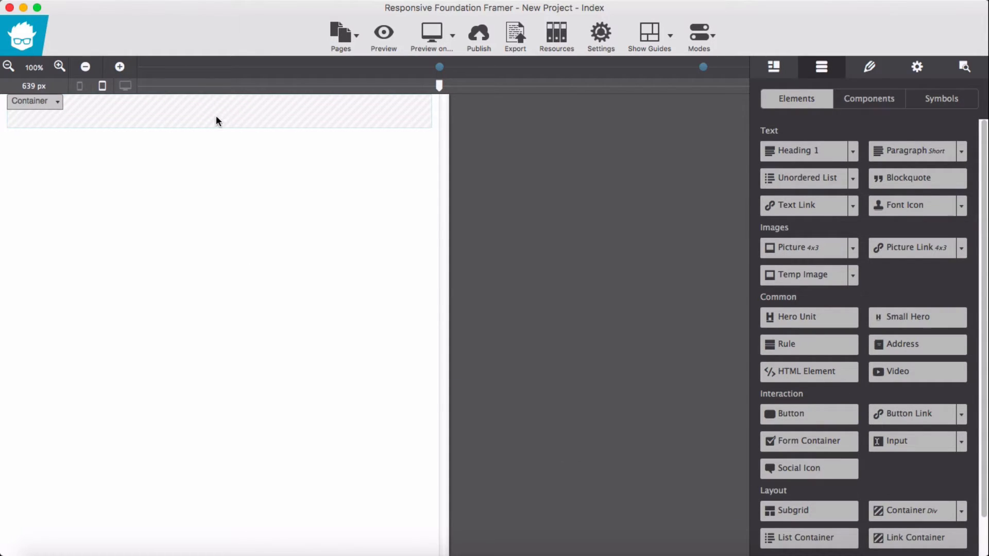
{"action": "left_click", "coordinate": [869, 67]}
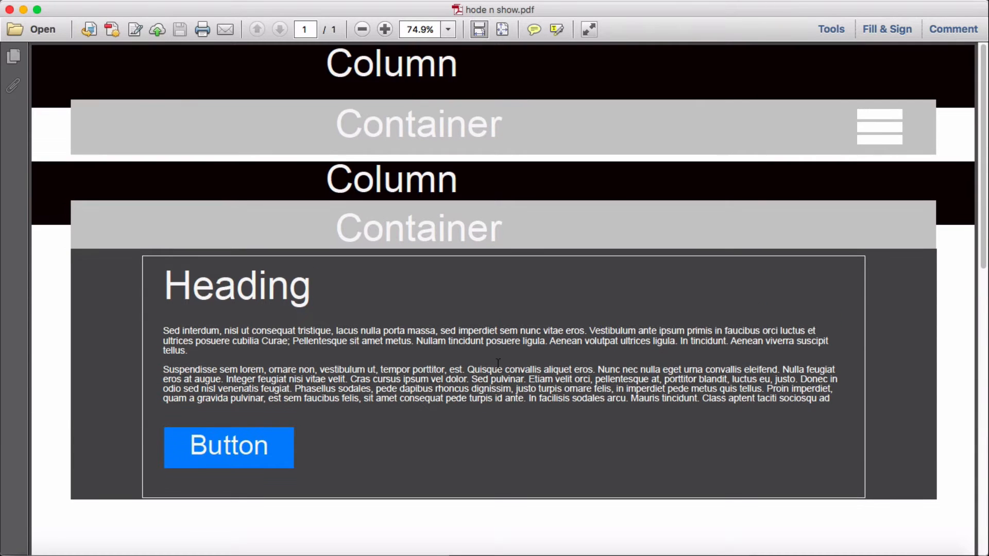
Scroll through the mockup PDF to read its notes on the top-bar and menu classes.
{"action": "scroll", "scroll_direction": "down", "scroll_amount": 3}
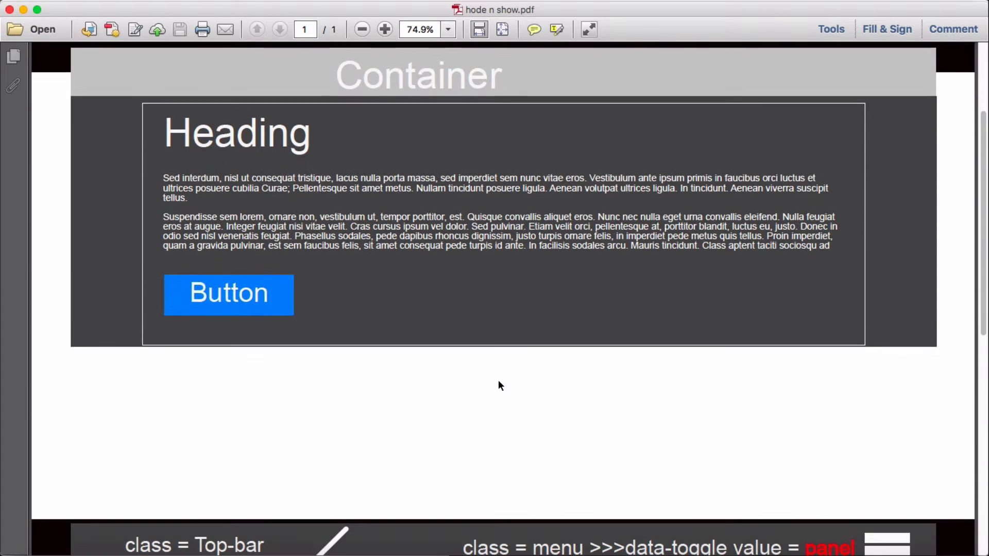
{"action": "scroll", "scroll_direction": "down", "scroll_amount": 3}
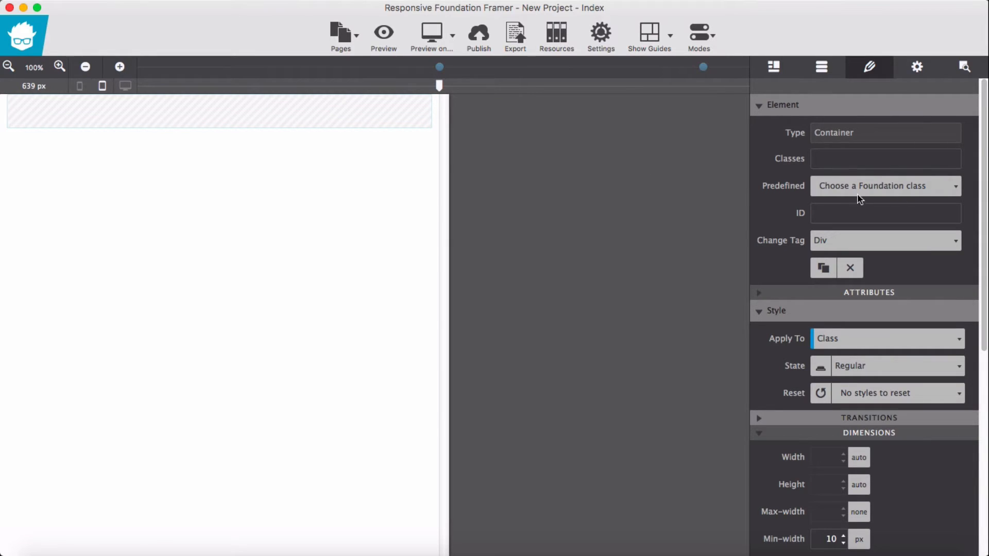
Apply the Foundation .top-bar class to the top container.
{"action": "left_click", "coordinate": [882, 185]}
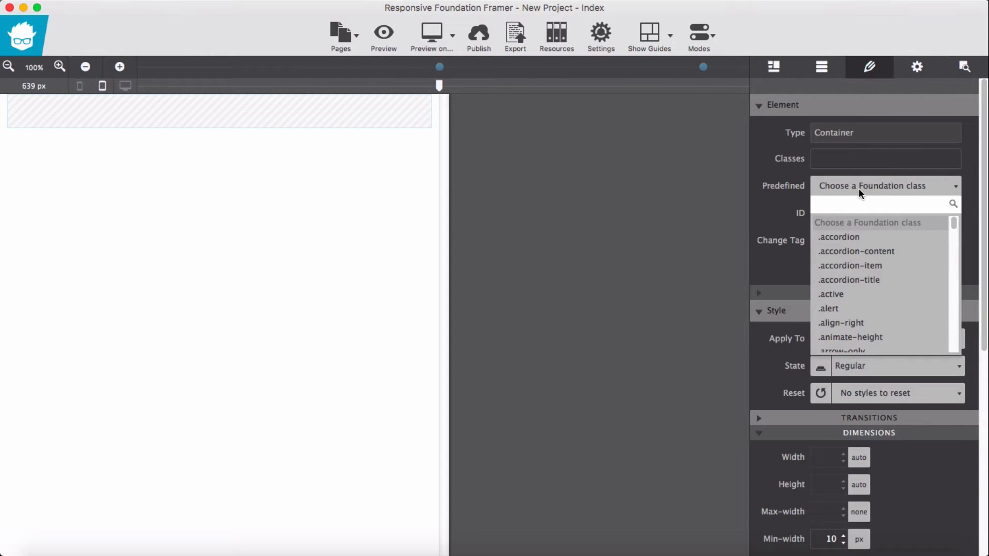
{"action": "type", "text": "top"}
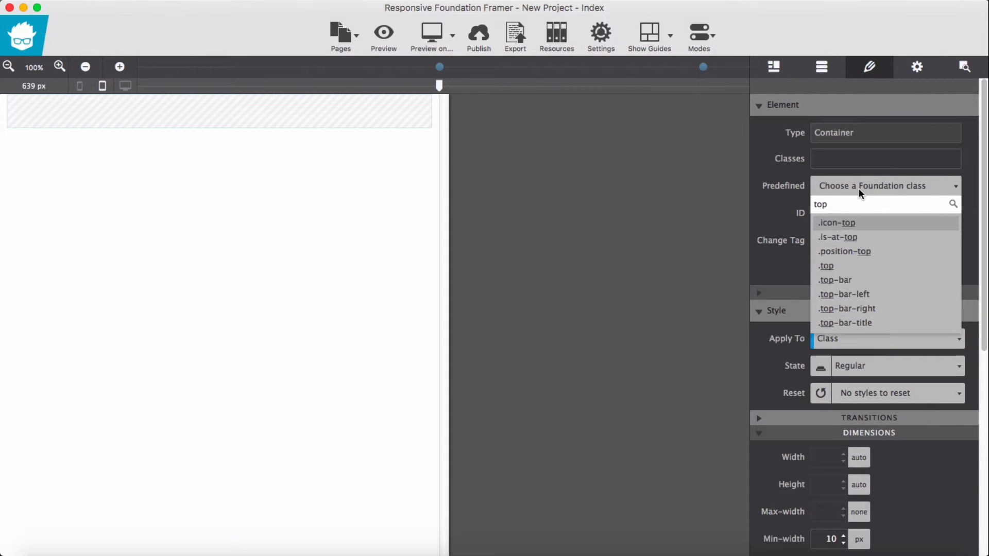
{"action": "mouse_move", "coordinate": [847, 280]}
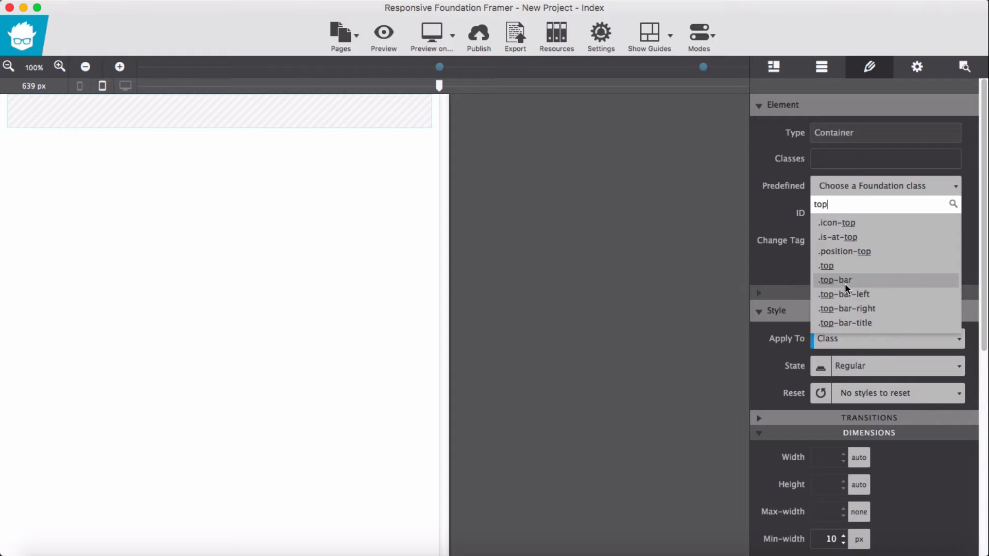
{"action": "left_click", "coordinate": [834, 280]}
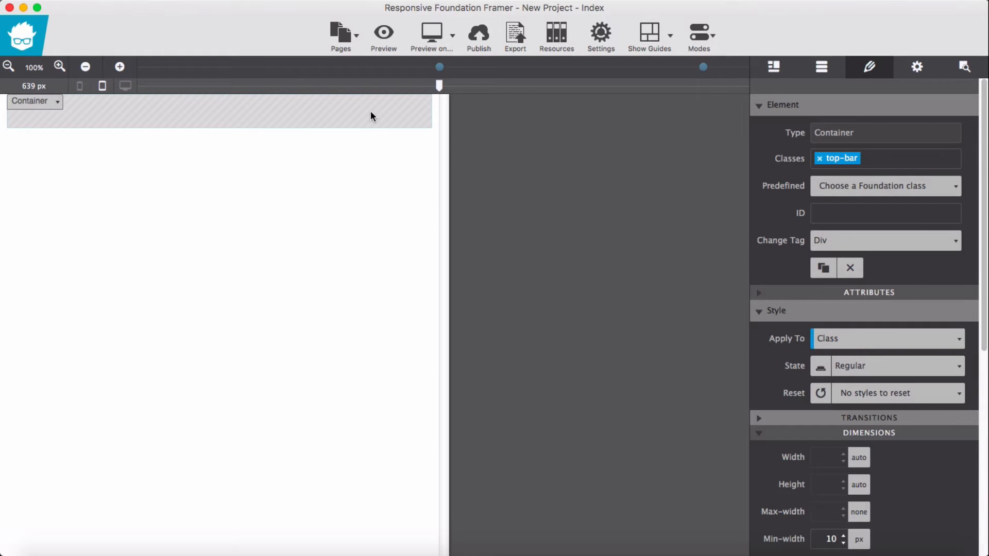
{"action": "scroll", "scroll_direction": "down", "scroll_amount": 3}
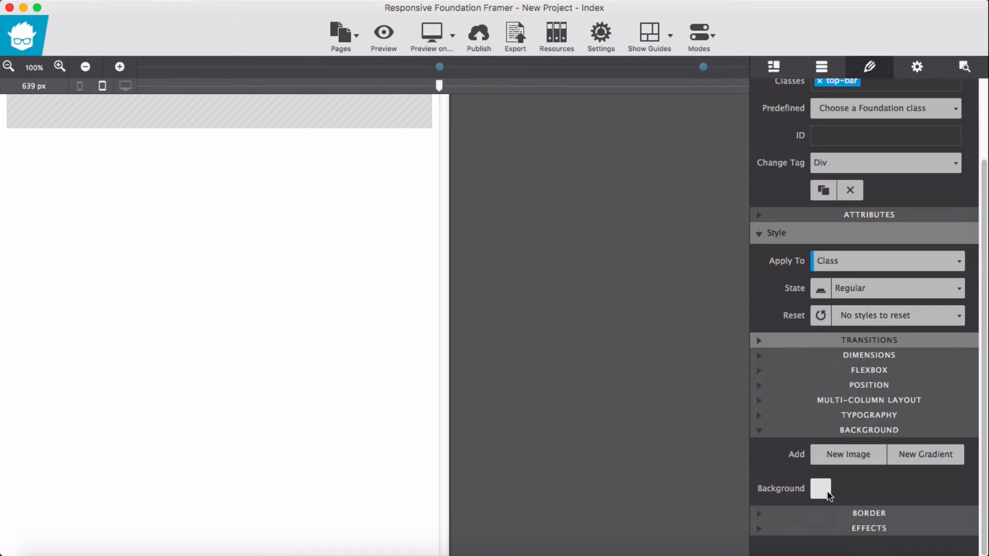
Set the top-bar container's background colour to a dark grey.
{"action": "left_click", "coordinate": [821, 489]}
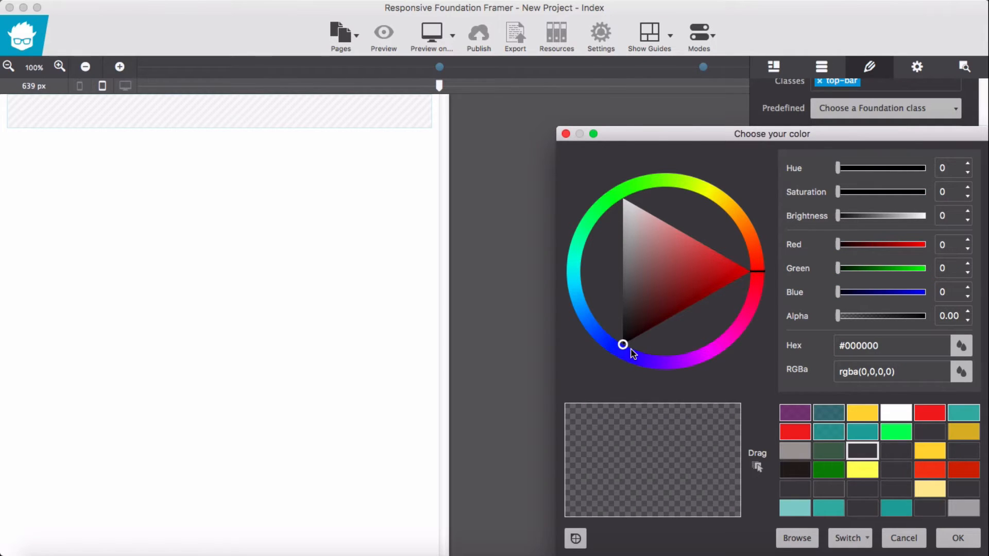
{"action": "left_click_drag", "start_coordinate": [622, 344], "coordinate": [622, 323]}
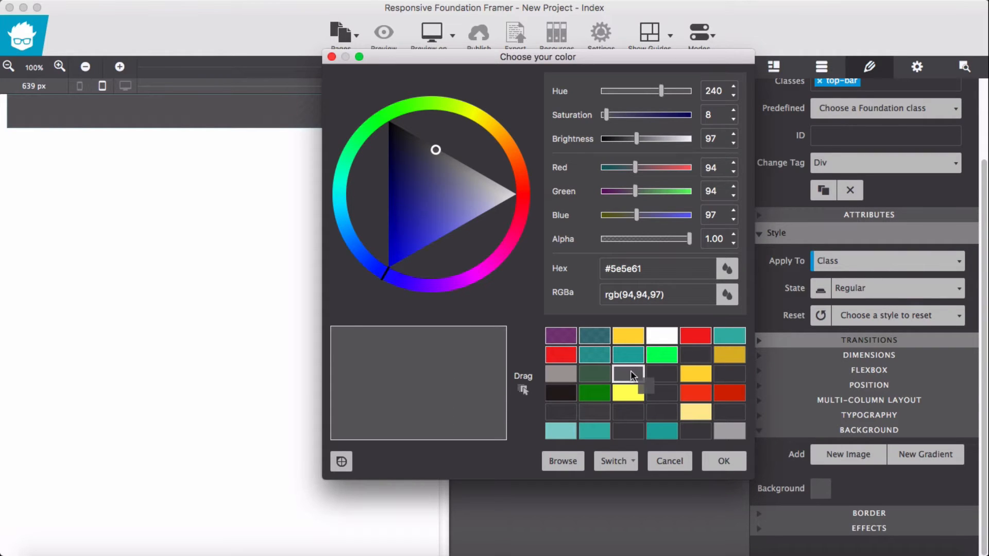
{"action": "left_click", "coordinate": [668, 462]}
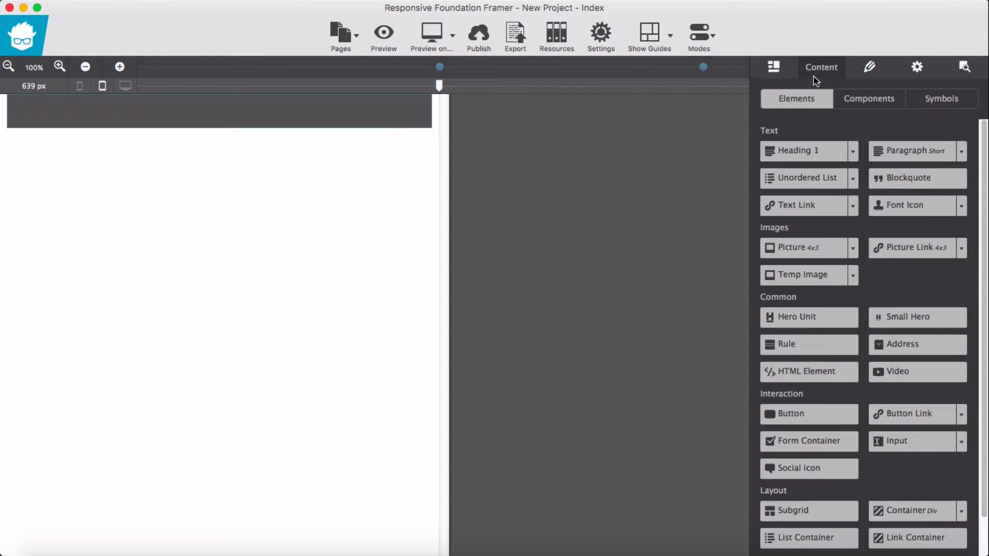
Drag a Font Icon Link element into the dark top bar.
{"action": "left_click", "coordinate": [821, 67]}
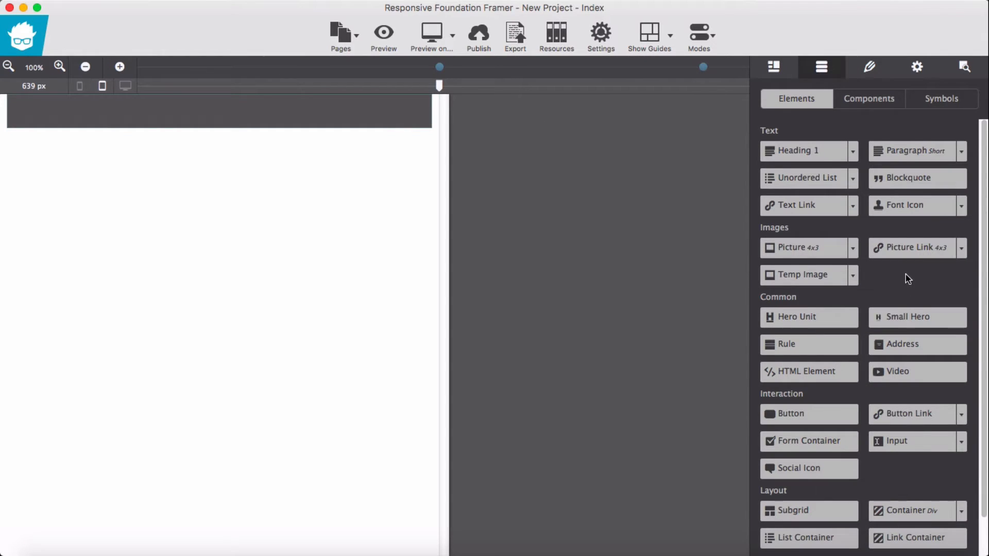
{"action": "left_click", "coordinate": [961, 204]}
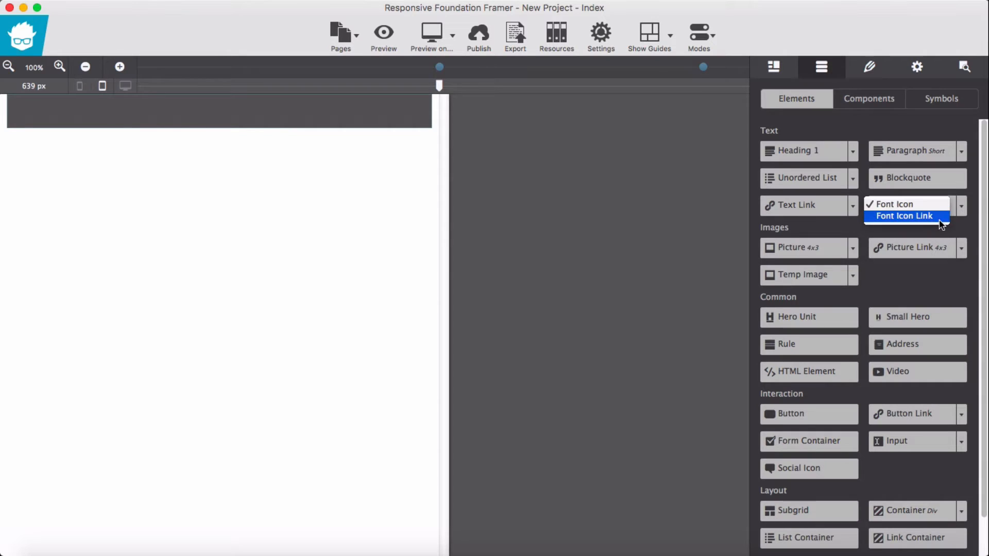
{"action": "left_click_drag", "start_coordinate": [903, 215], "coordinate": [63, 139]}
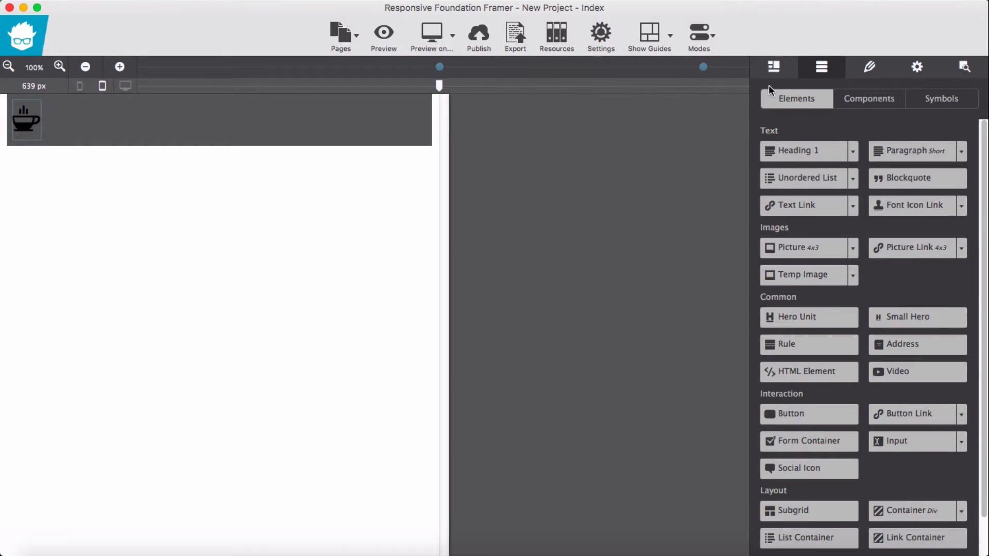
Change the icon link's glyph to menu2.
{"action": "left_click", "coordinate": [869, 67]}
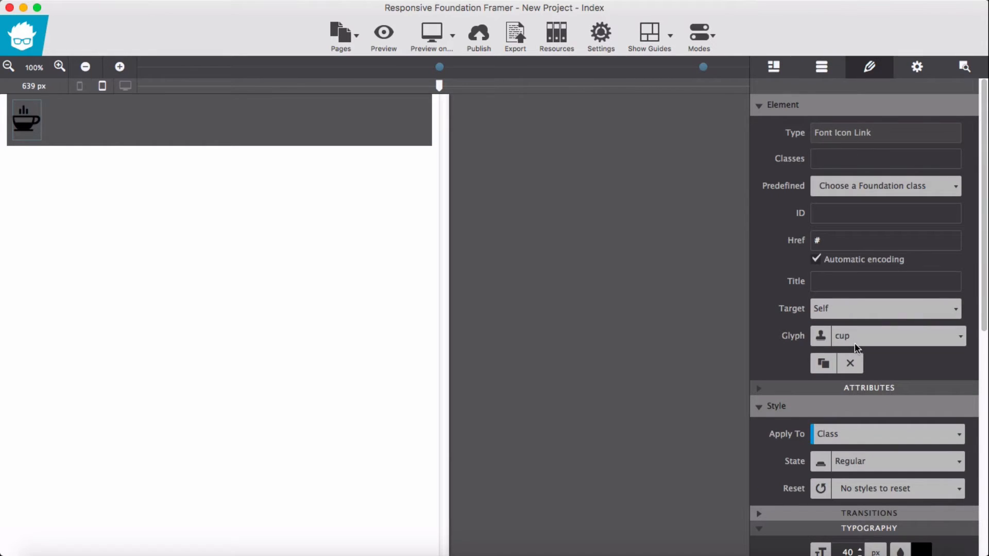
{"action": "left_click", "coordinate": [959, 336]}
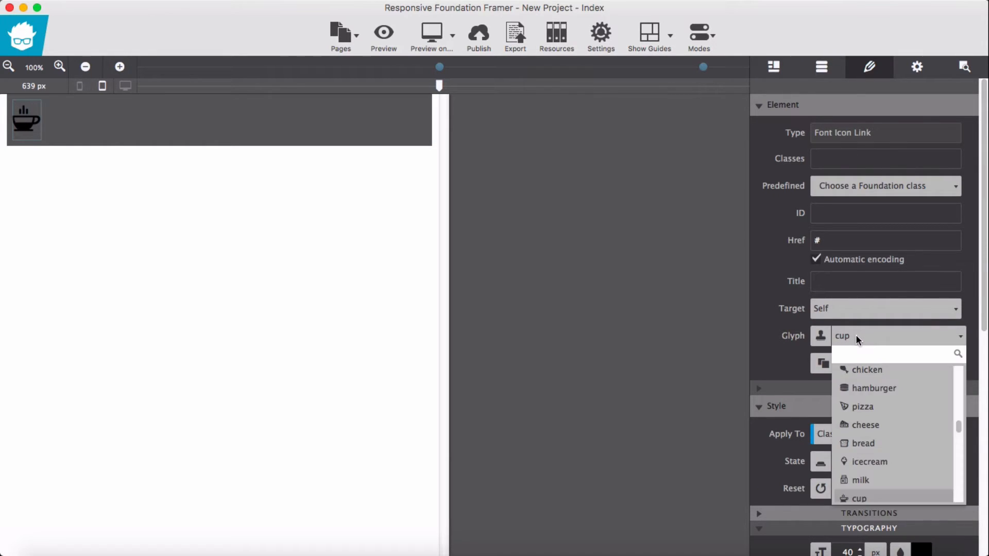
{"action": "type", "text": "menu"}
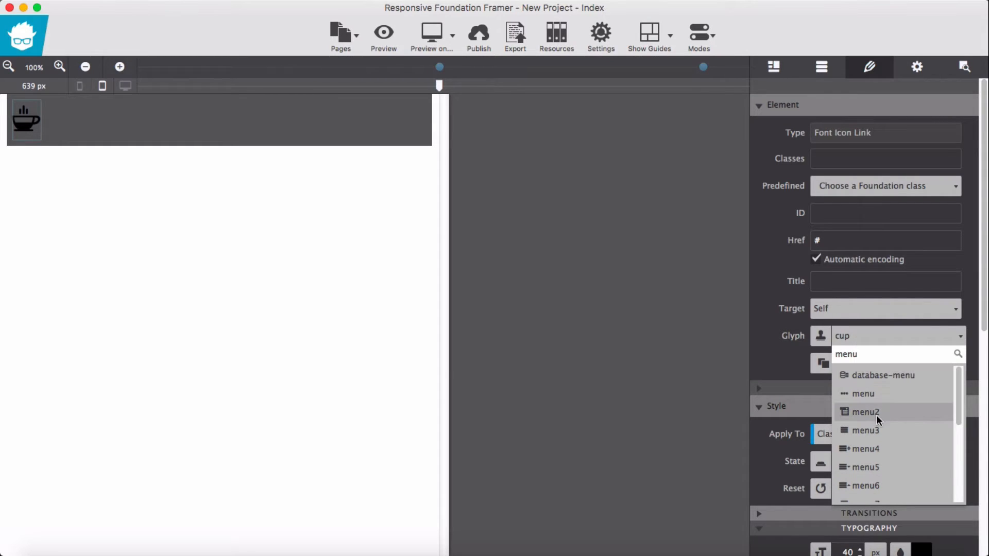
{"action": "left_click", "coordinate": [864, 412]}
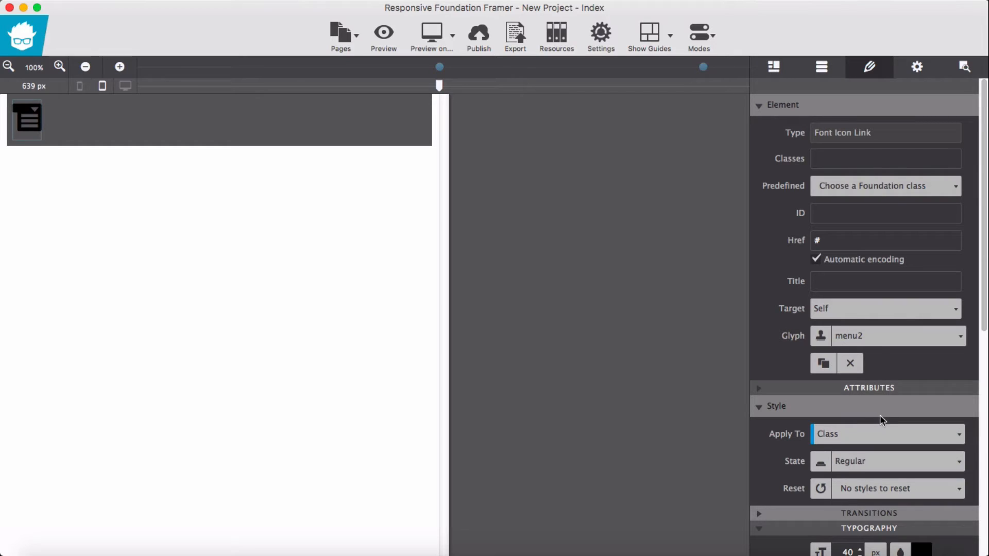
{"action": "mouse_move", "coordinate": [870, 195]}
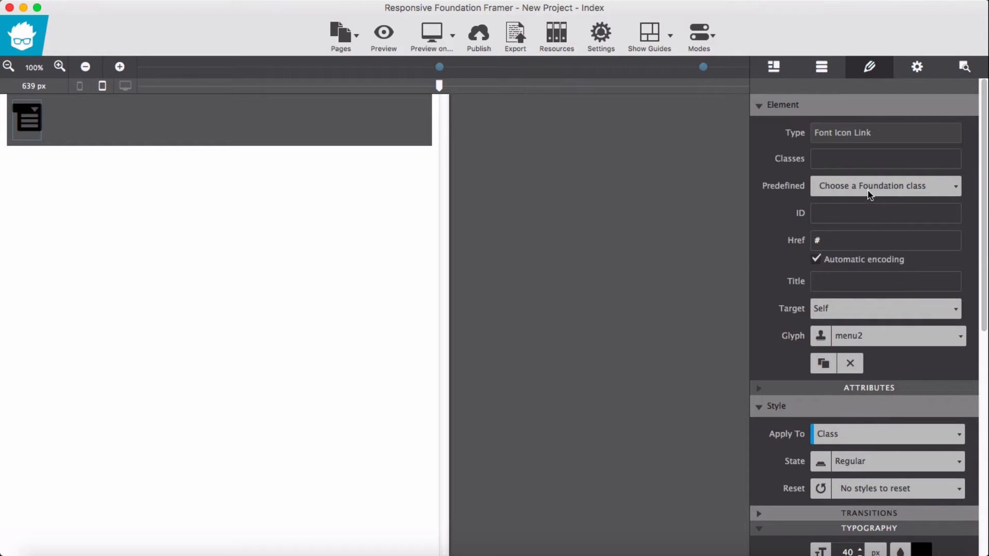
Apply the .menu class to the icon link.
{"action": "type", "text": "m"}
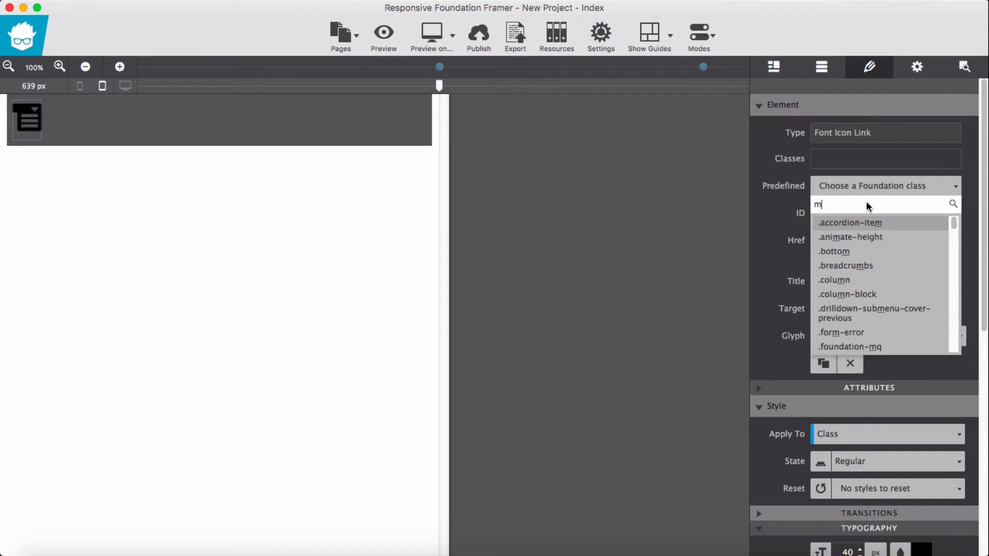
{"action": "type", "text": "enu"}
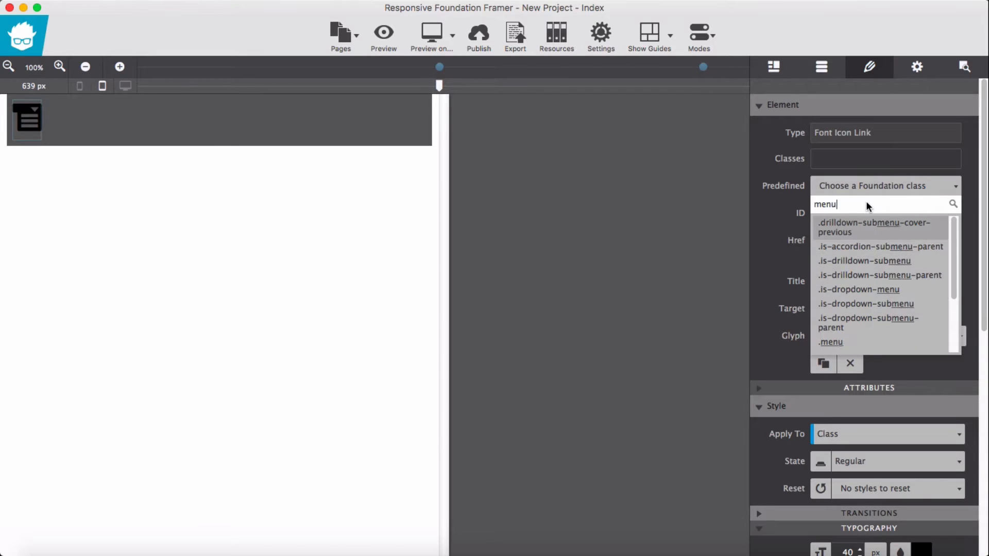
{"action": "left_click", "coordinate": [831, 342]}
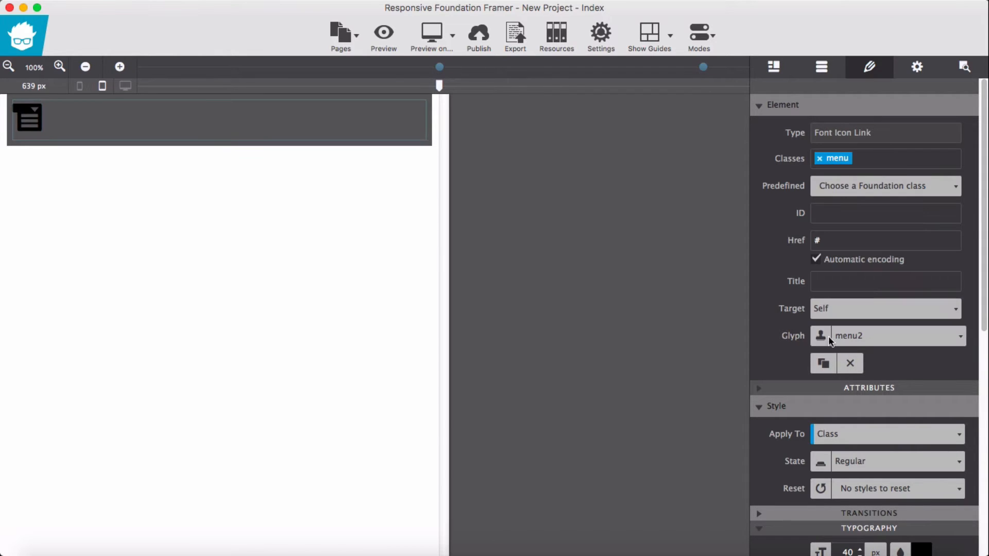
Set the menu icon's colour to white and align it to the right.
{"action": "scroll", "scroll_direction": "down", "scroll_amount": 3}
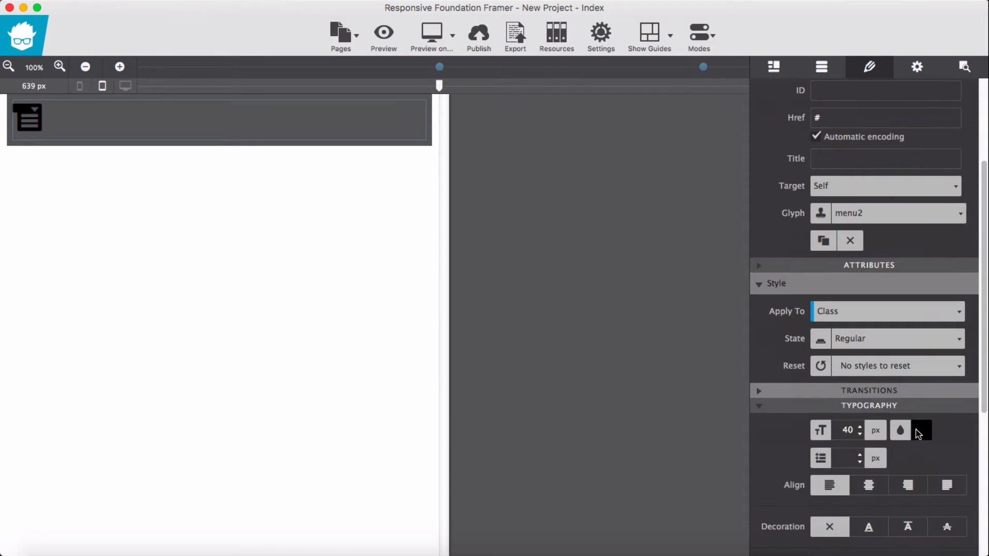
{"action": "left_click", "coordinate": [900, 430]}
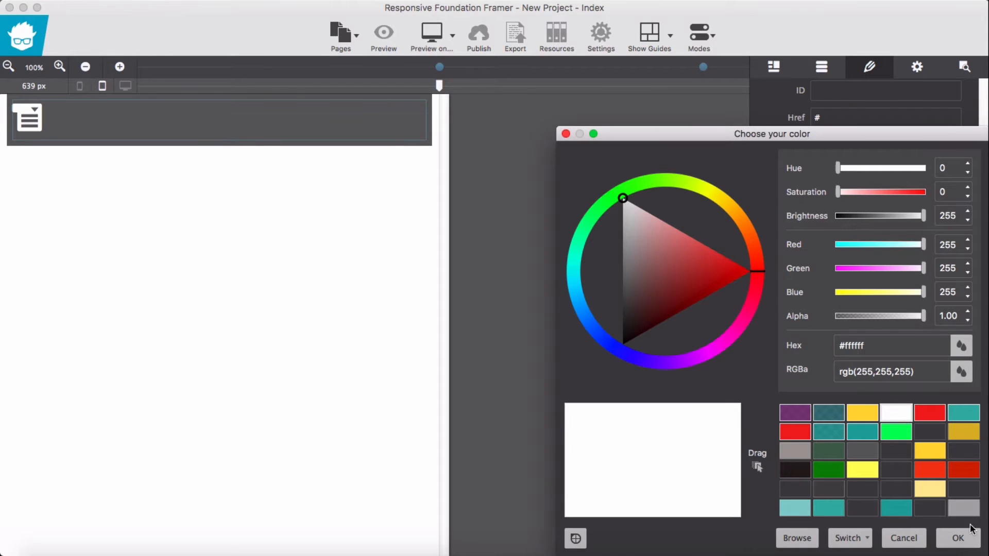
{"action": "left_click", "coordinate": [957, 538]}
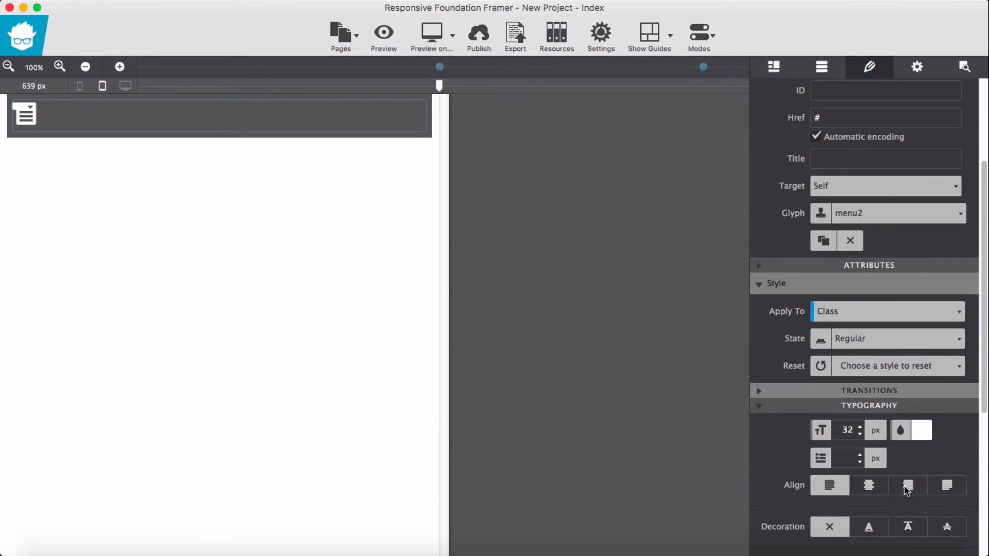
{"action": "left_click", "coordinate": [907, 485]}
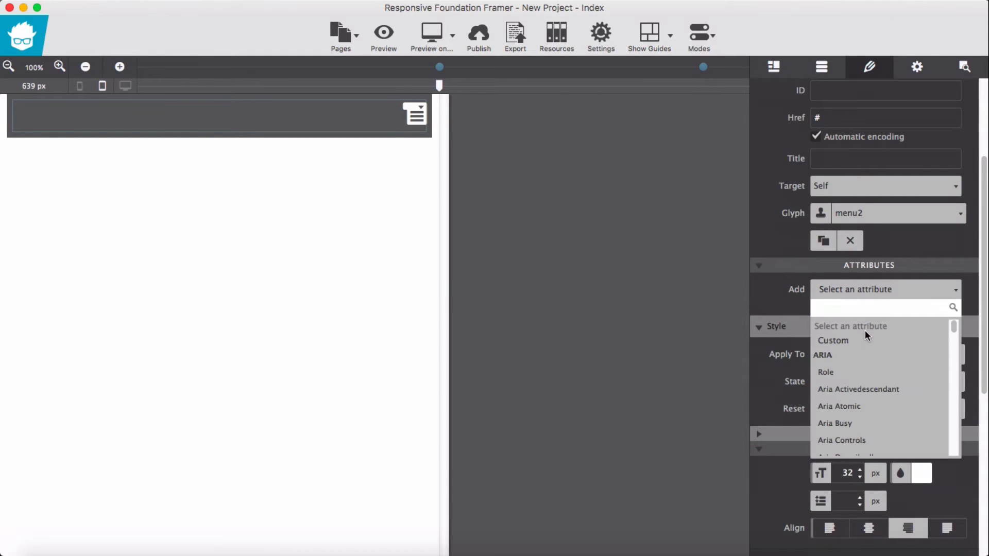
Give the menu icon link a Data Toggle attribute with the value panel.
{"action": "type", "text": "tog"}
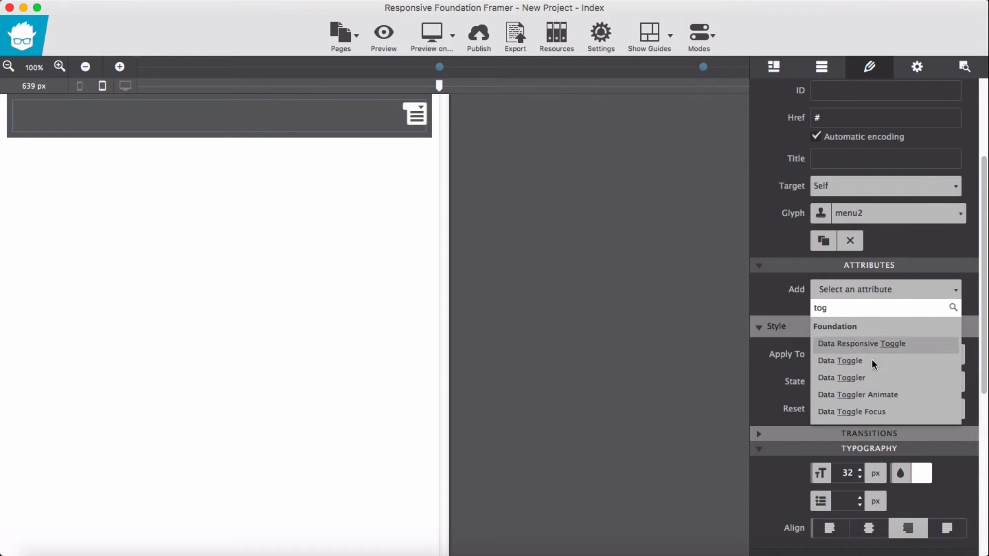
{"action": "left_click", "coordinate": [839, 360]}
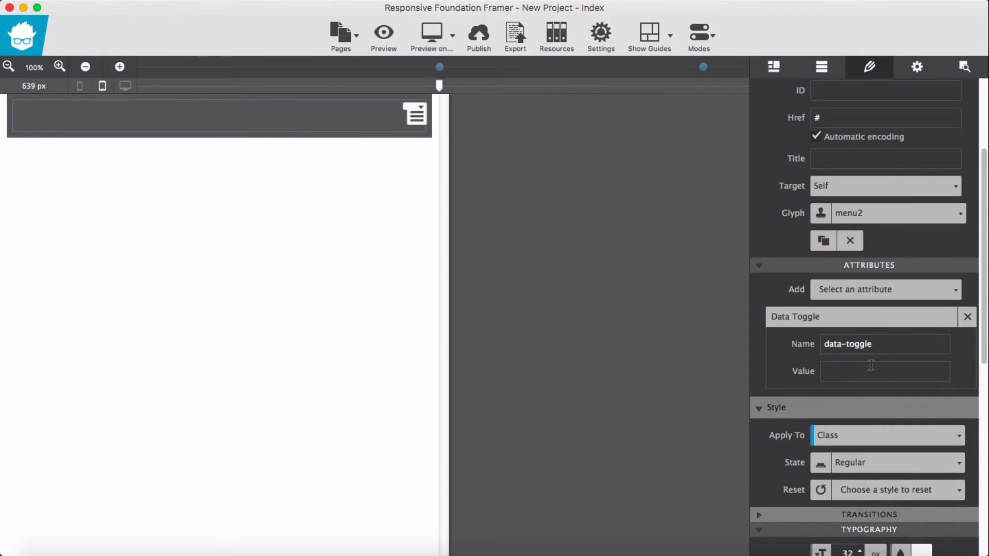
{"action": "left_click", "coordinate": [883, 371]}
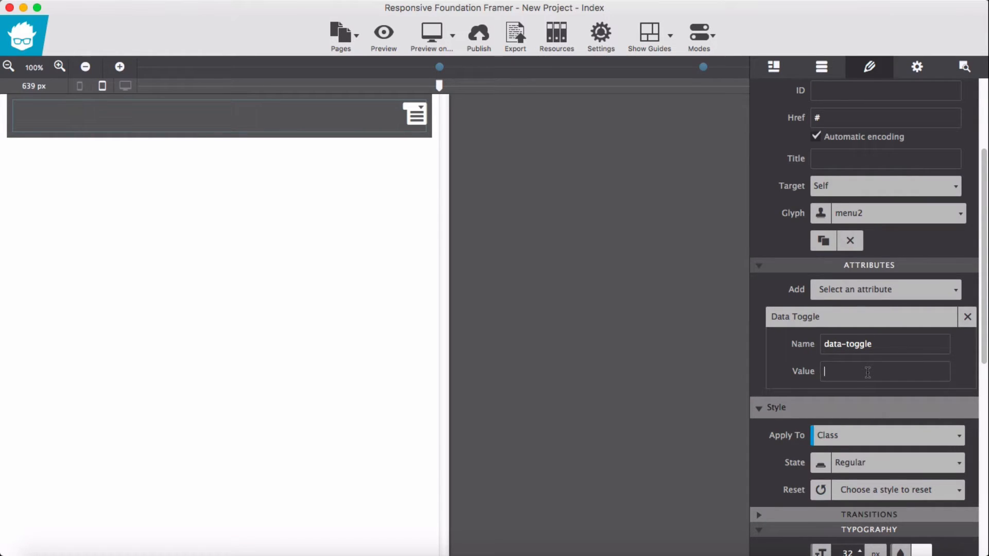
{"action": "type", "text": "p"}
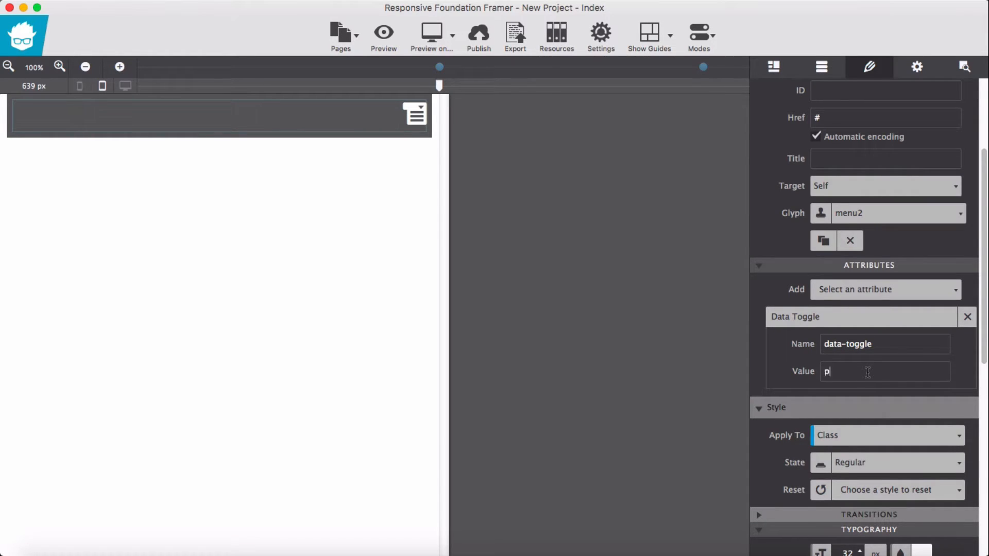
{"action": "type", "text": "ane"}
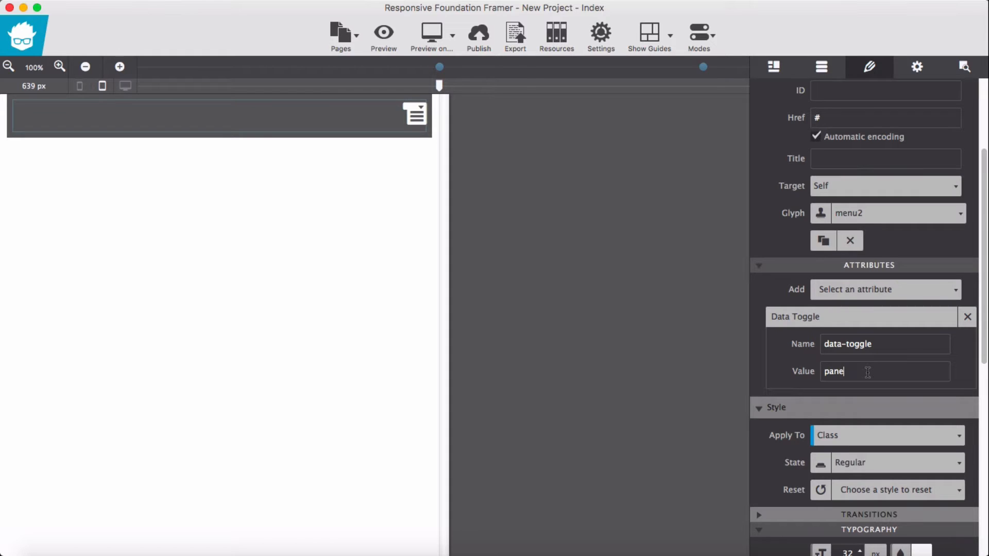
{"action": "type", "text": "l"}
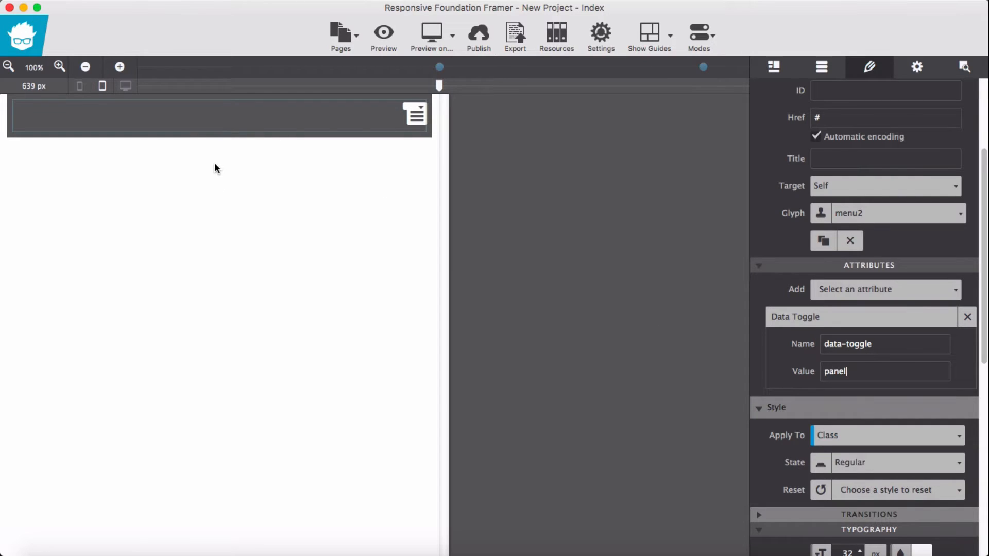
{"action": "mouse_move", "coordinate": [328, 172]}
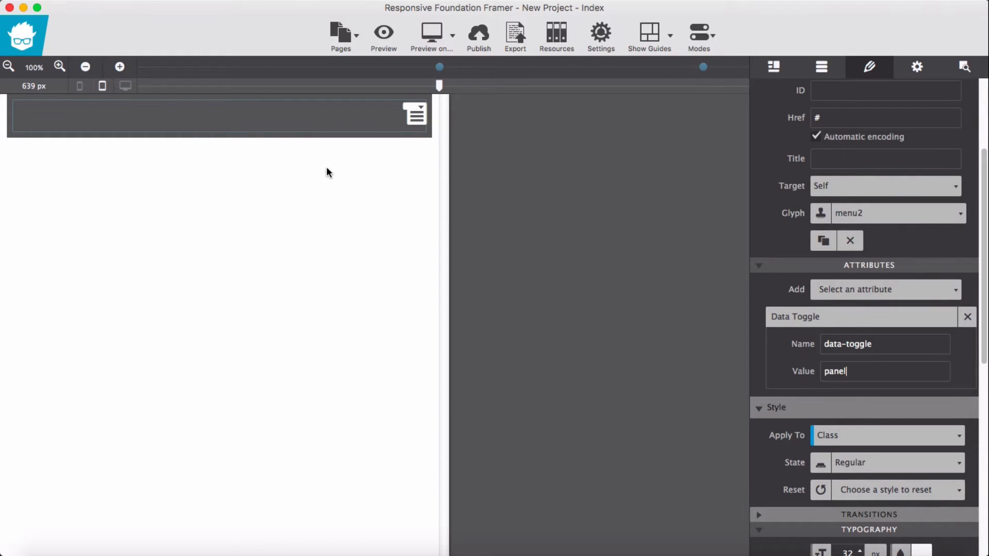
{"action": "mouse_move", "coordinate": [379, 165]}
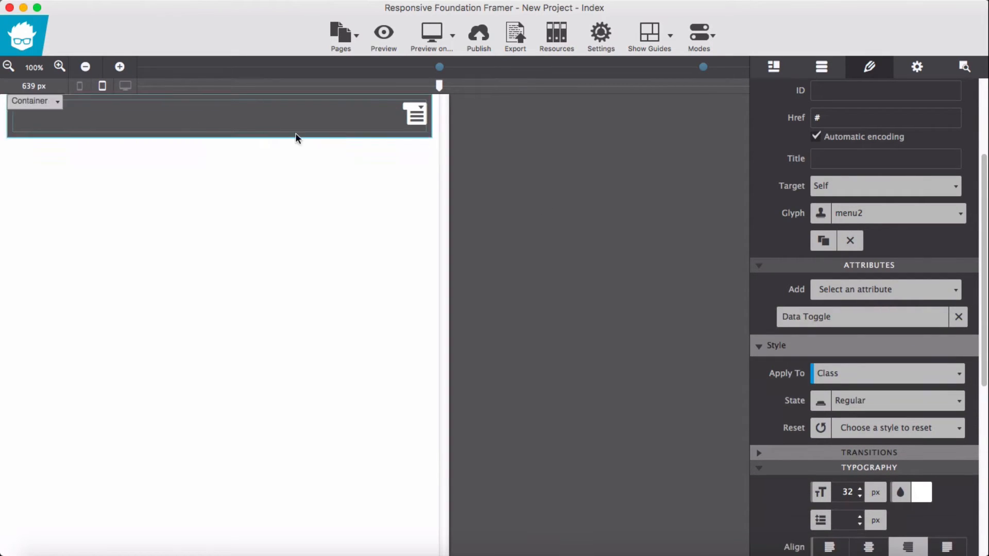
Add a new row below the top bar and select its container.
{"action": "left_click", "coordinate": [821, 67]}
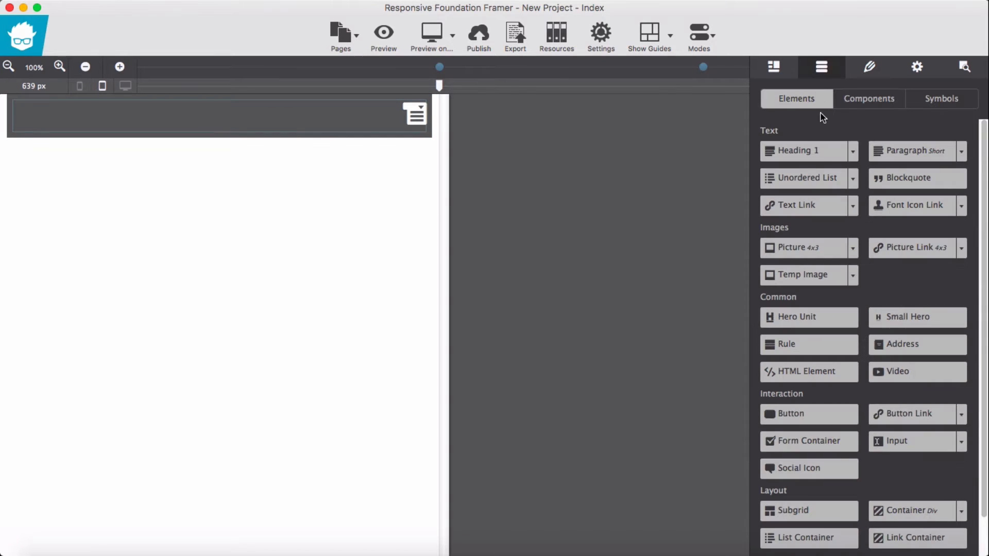
{"action": "left_click", "coordinate": [774, 67]}
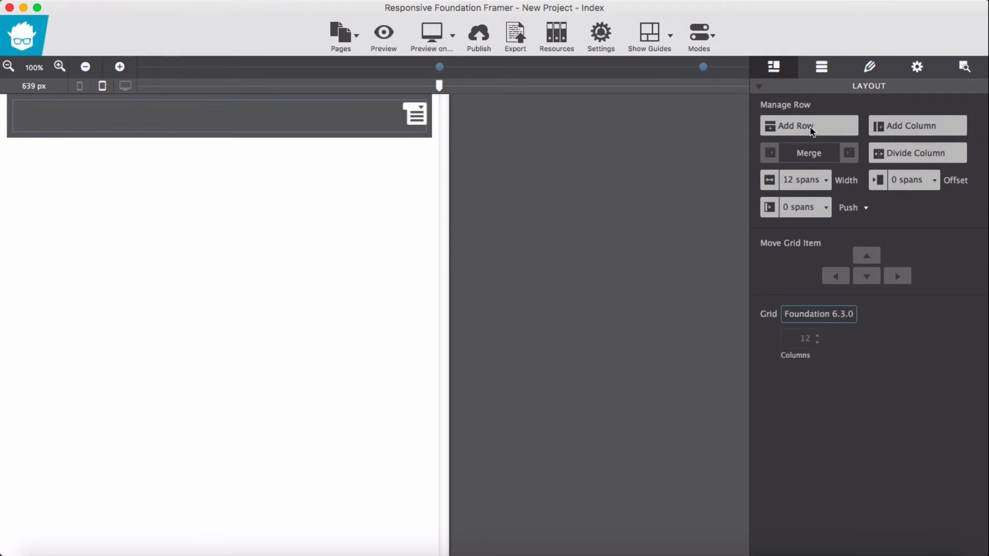
{"action": "left_click", "coordinate": [809, 126]}
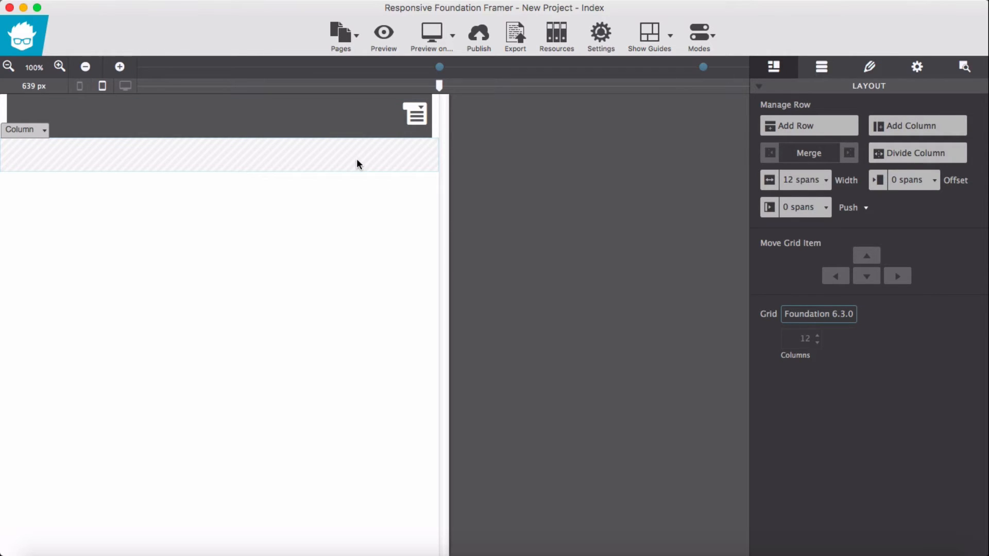
{"action": "left_click", "coordinate": [821, 67]}
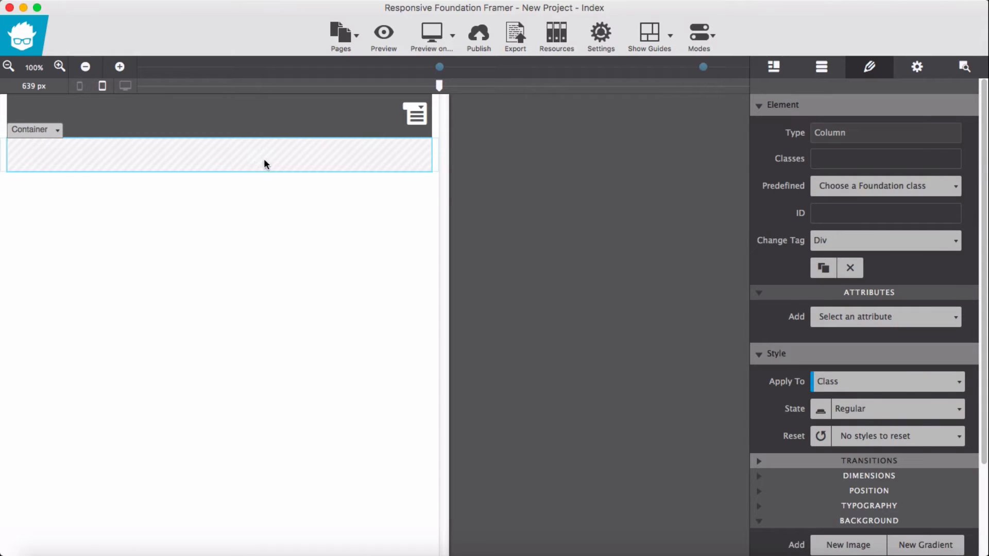
{"action": "mouse_move", "coordinate": [235, 169]}
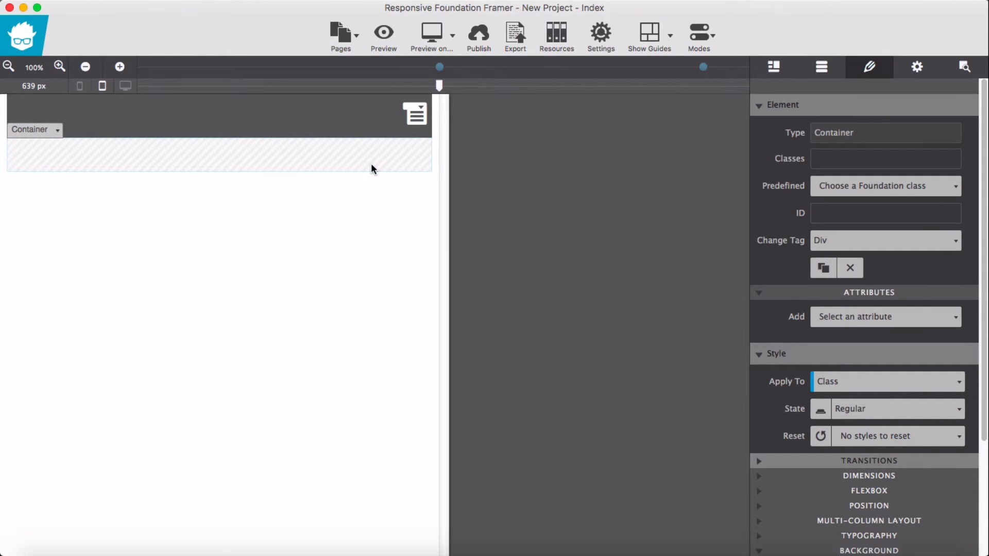
Give the new container the callout class, an ID typed as pan, and a dark background.
{"action": "left_click", "coordinate": [883, 158]}
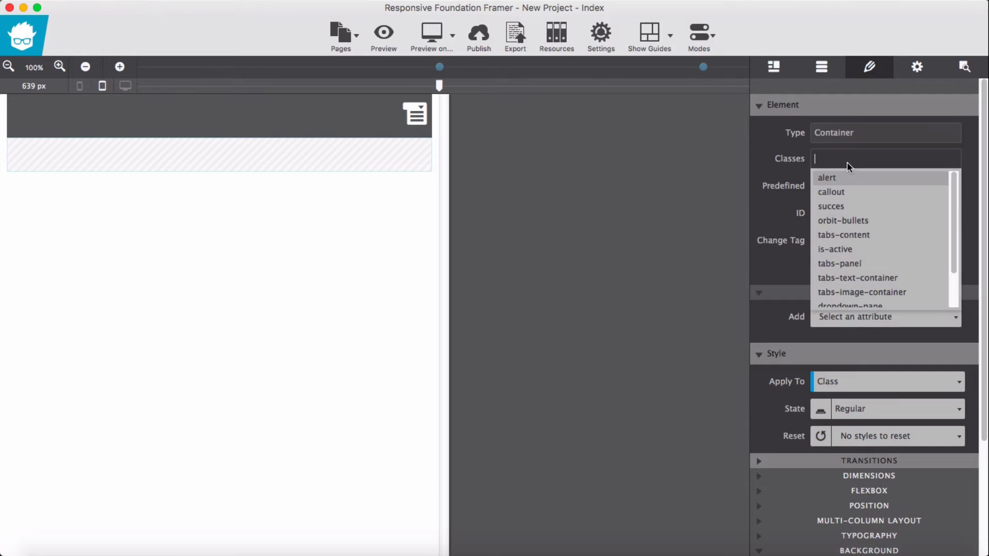
{"action": "mouse_move", "coordinate": [843, 196]}
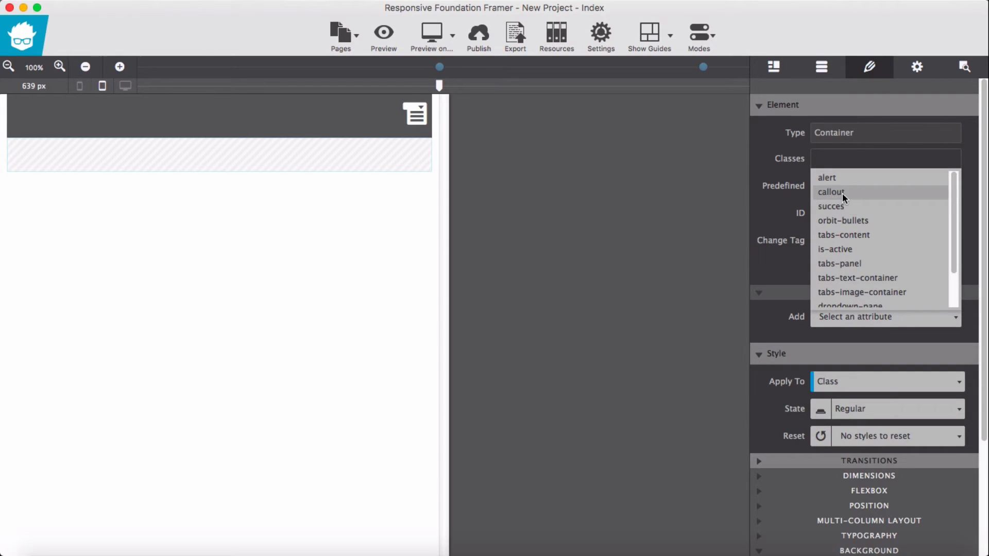
{"action": "left_click", "coordinate": [831, 192]}
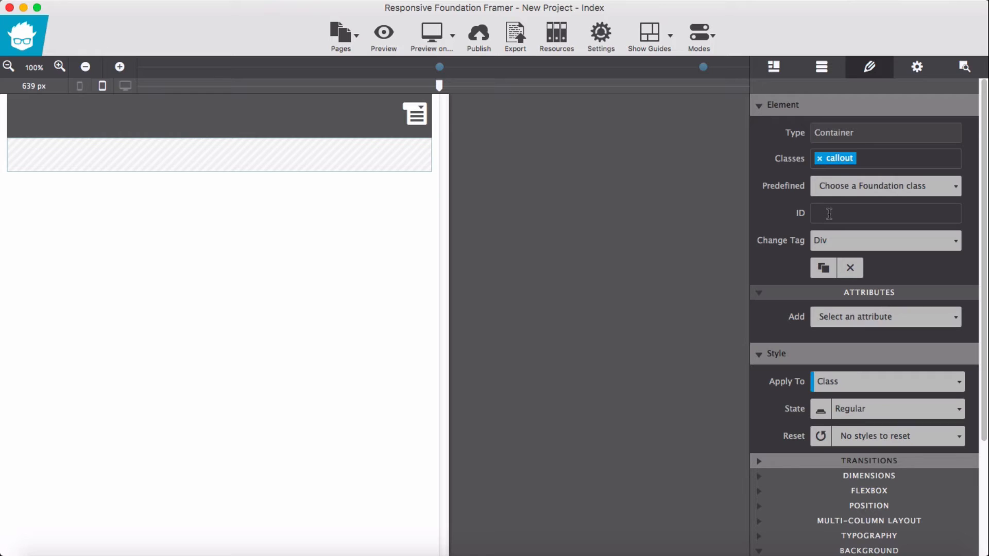
{"action": "type", "text": "pan"}
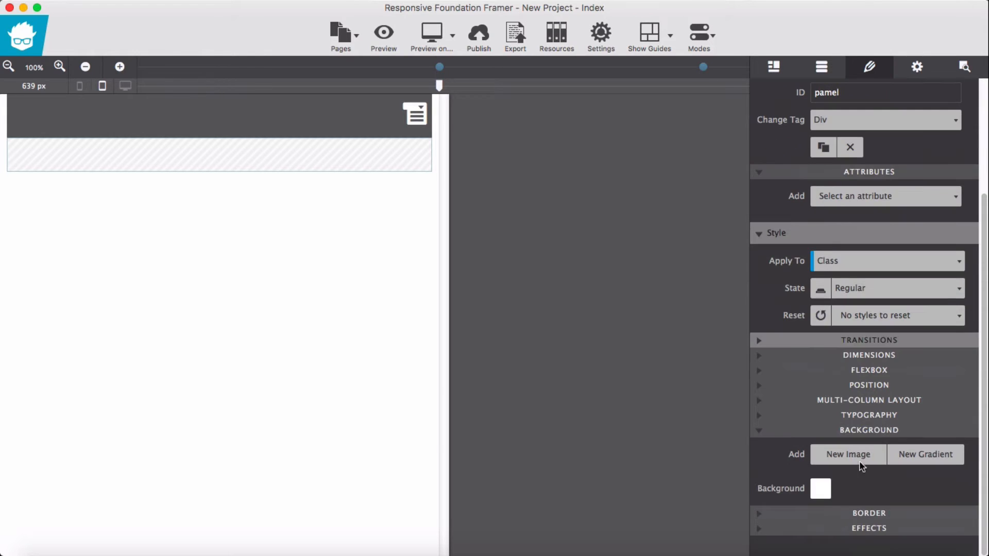
{"action": "left_click", "coordinate": [819, 488]}
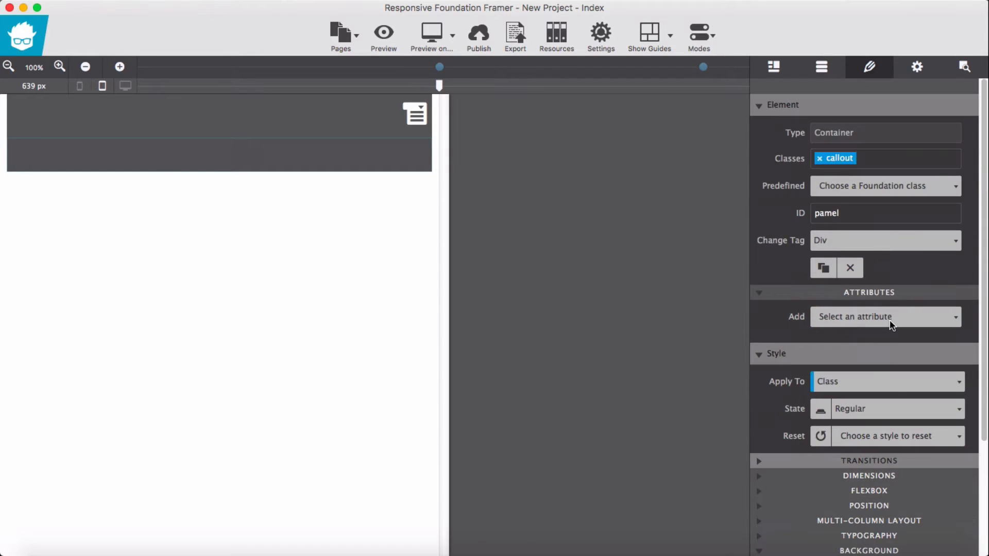
Add a Data Toggler attribute to the callout panel.
{"action": "left_click", "coordinate": [884, 316]}
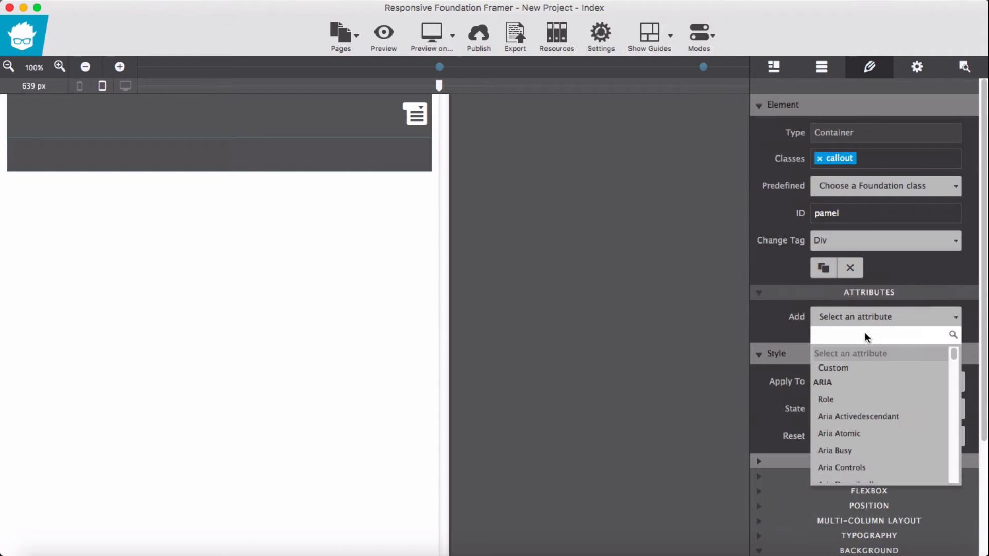
{"action": "type", "text": "t"}
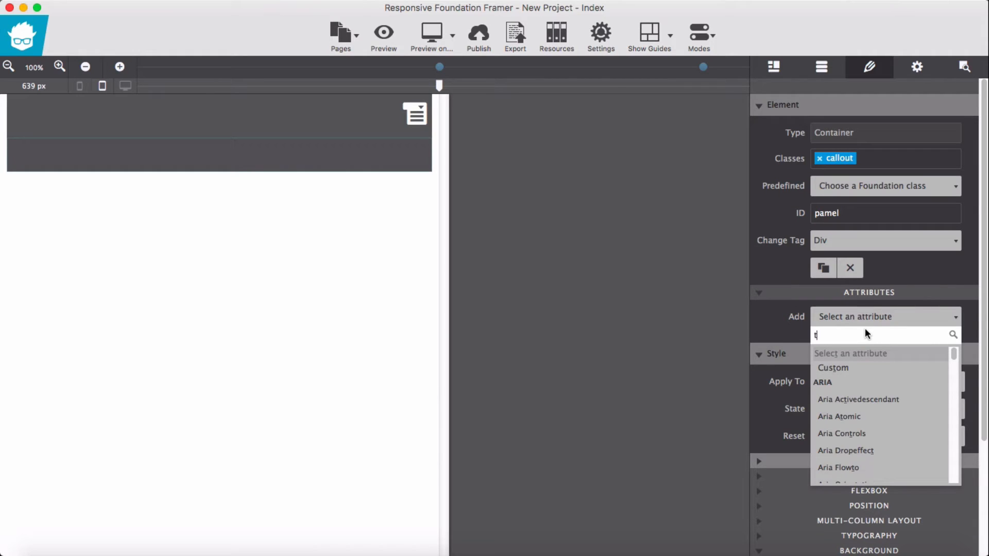
{"action": "type", "text": "og"}
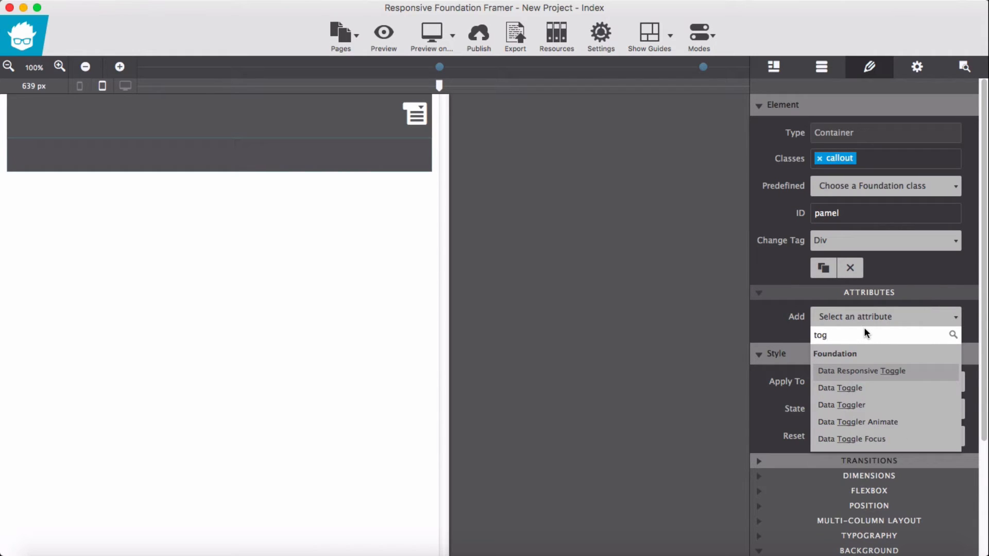
{"action": "left_click", "coordinate": [840, 403]}
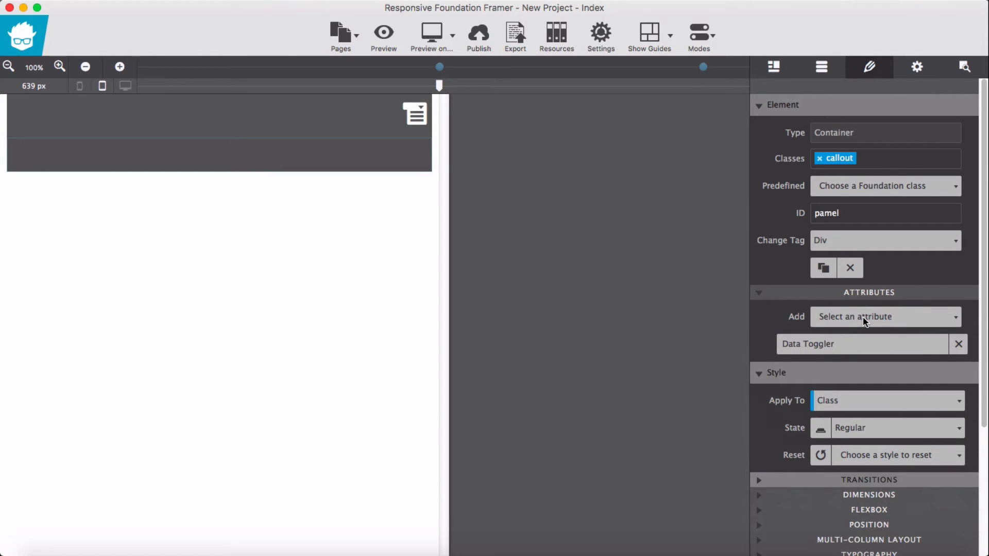
Add a Data Animate attribute to the callout panel.
{"action": "left_click", "coordinate": [885, 316]}
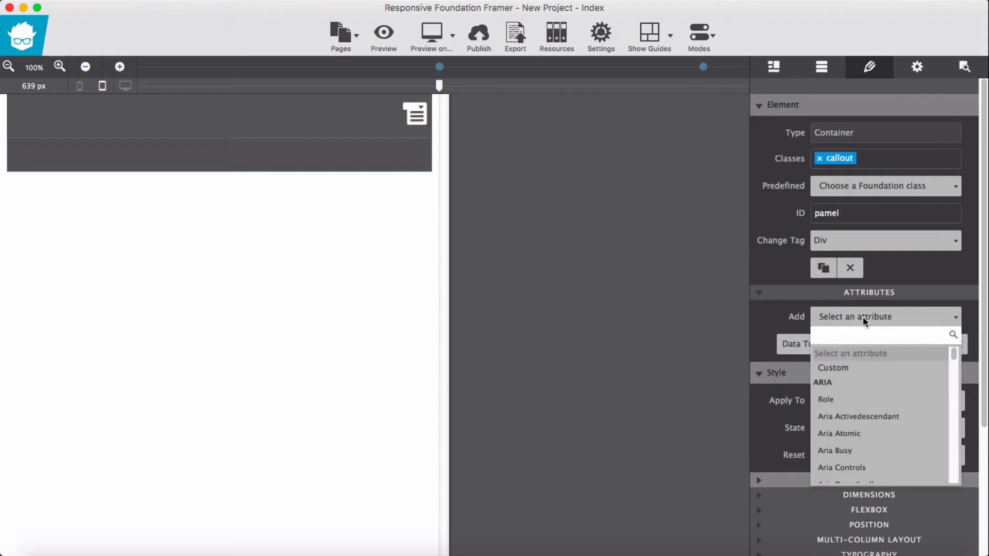
{"action": "type", "text": "anim"}
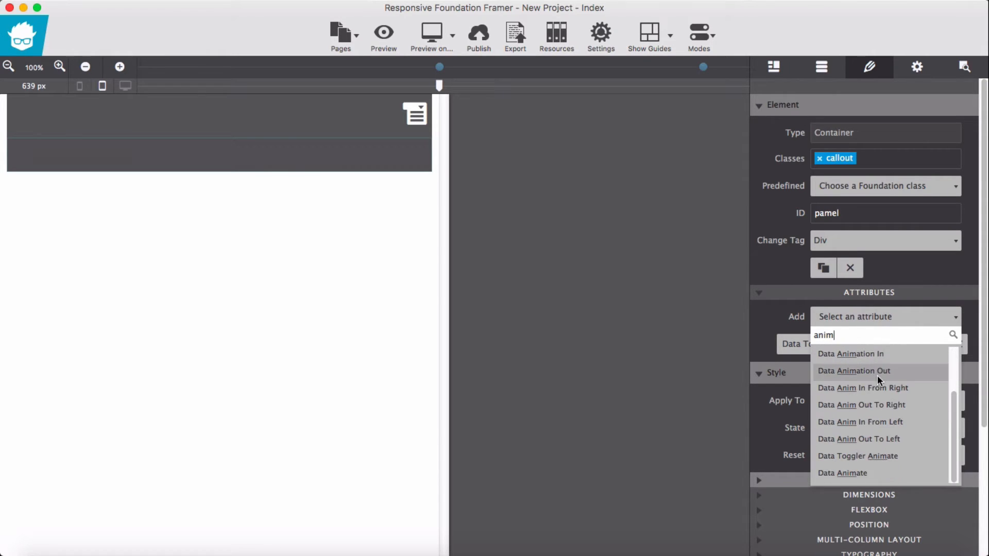
{"action": "left_click", "coordinate": [842, 473]}
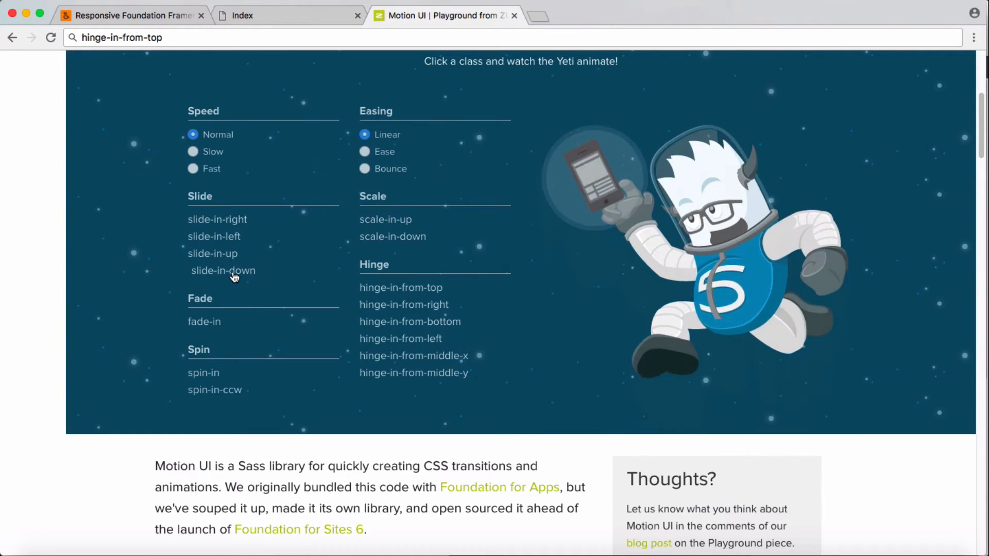
Copy the hinge-in-from-top class name under Hinge and switch back to Foundation Framer.
{"action": "left_click", "coordinate": [401, 288]}
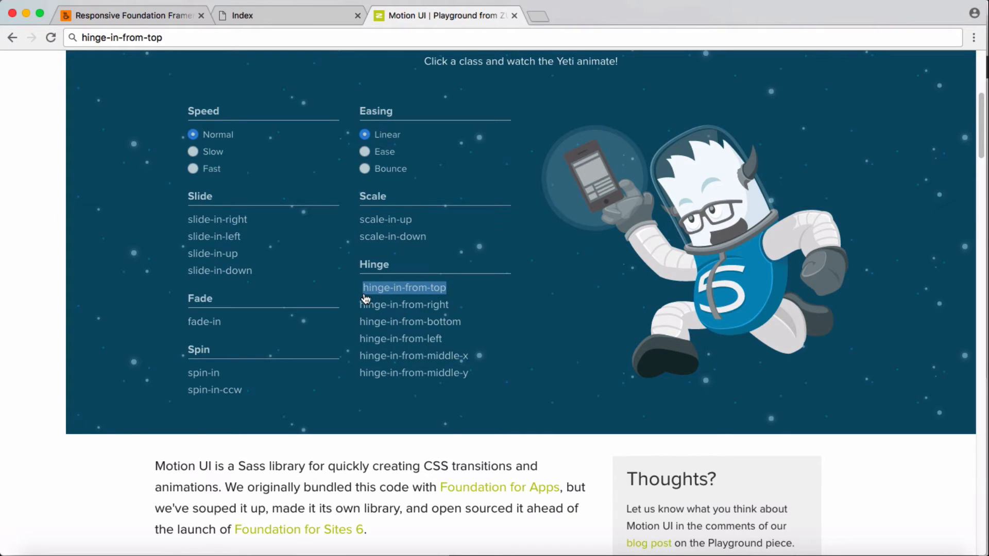
{"action": "left_click", "coordinate": [404, 287]}
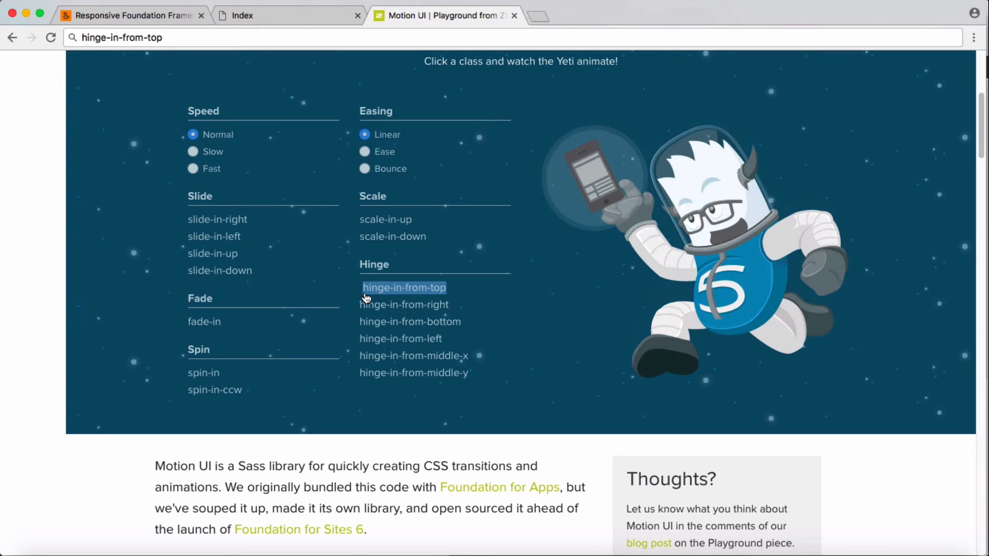
{"action": "left_click", "coordinate": [284, 37]}
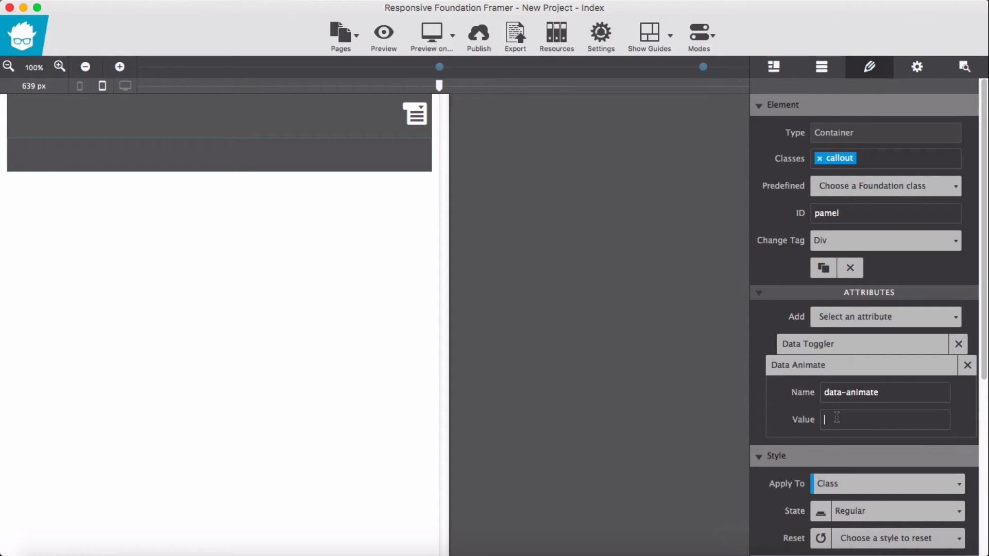
Enter hinge-in-from-top plus a second hinge class as the callout panel's Data Animate value.
{"action": "type", "text": "hinge-in-from-top"}
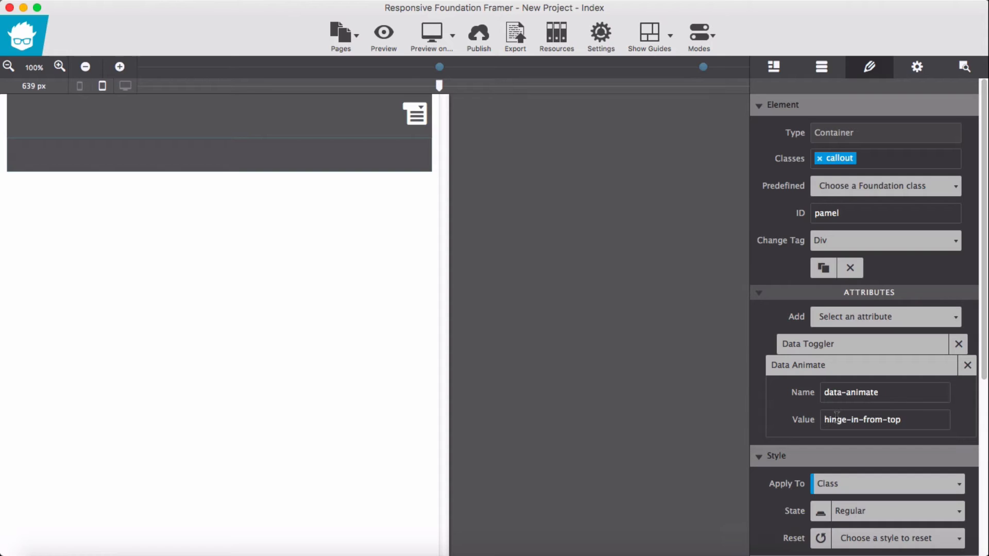
{"action": "left_click", "coordinate": [885, 419]}
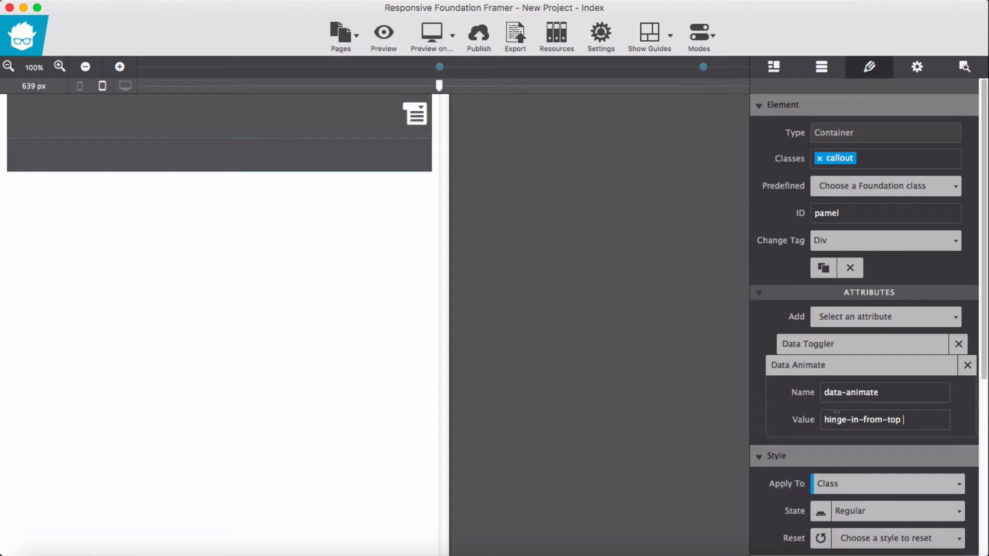
{"action": "type", "text": "hinge-in-from-top"}
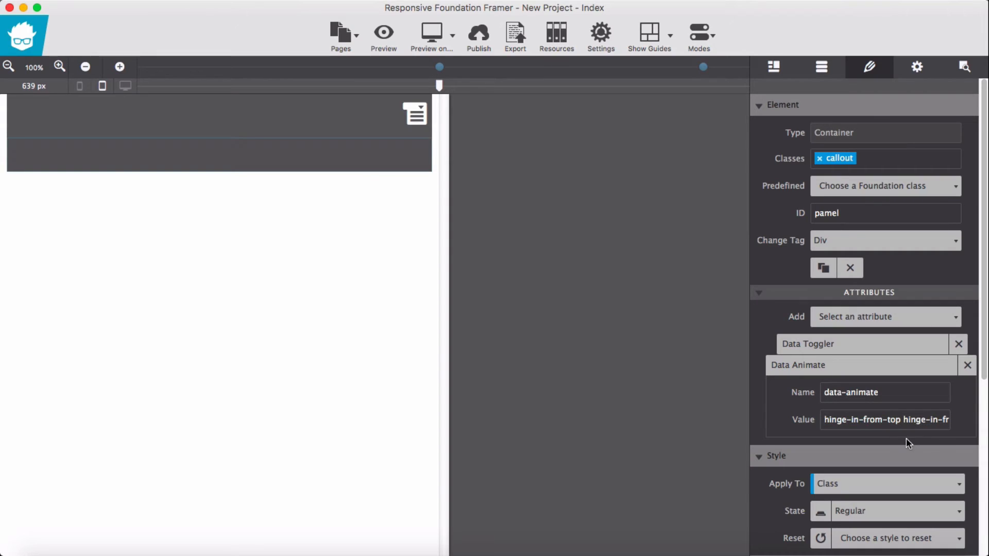
{"action": "mouse_move", "coordinate": [894, 437]}
{"action": "type", "text": "out"}
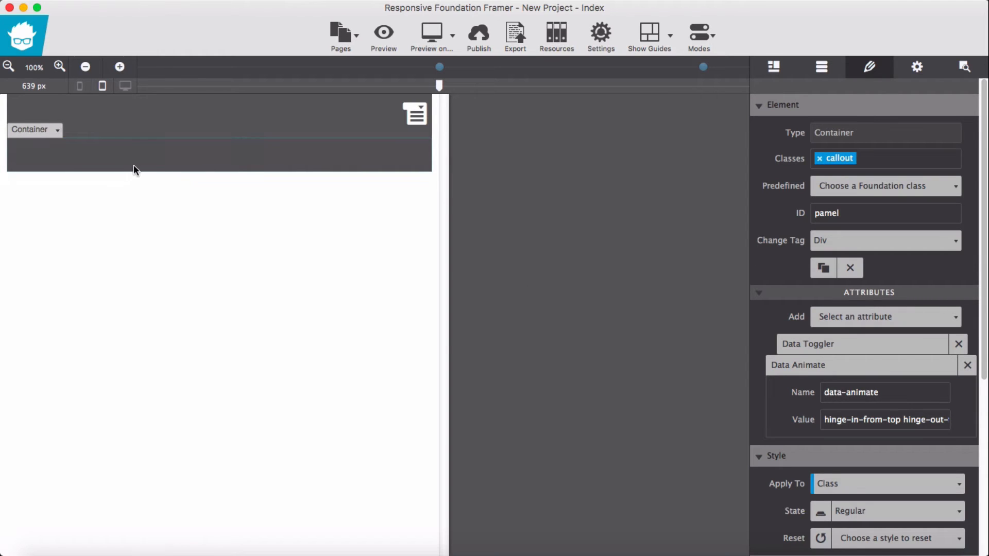
{"action": "mouse_move", "coordinate": [168, 172]}
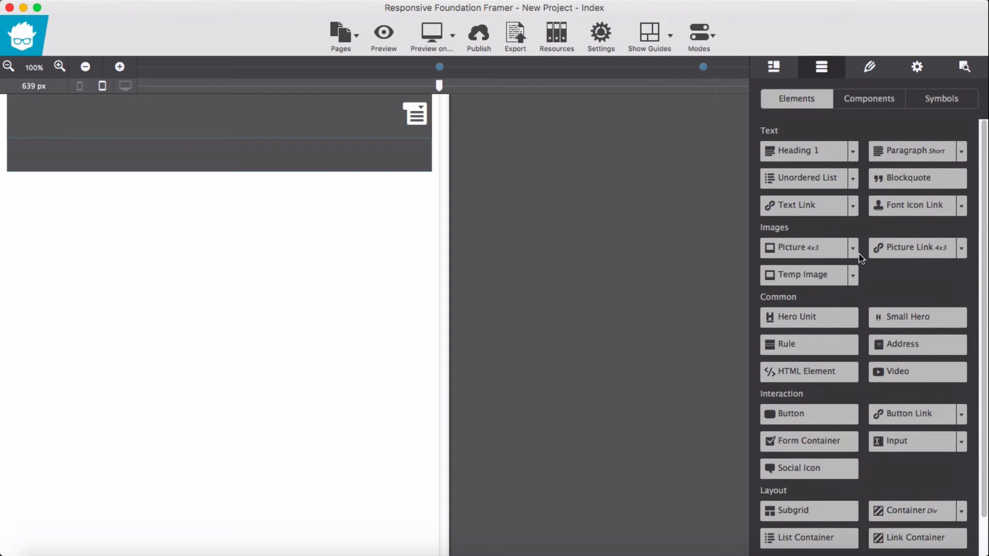
Drop a Heading 2, a long placeholder paragraph and a Button Link into the callout container.
{"action": "left_click", "coordinate": [851, 151]}
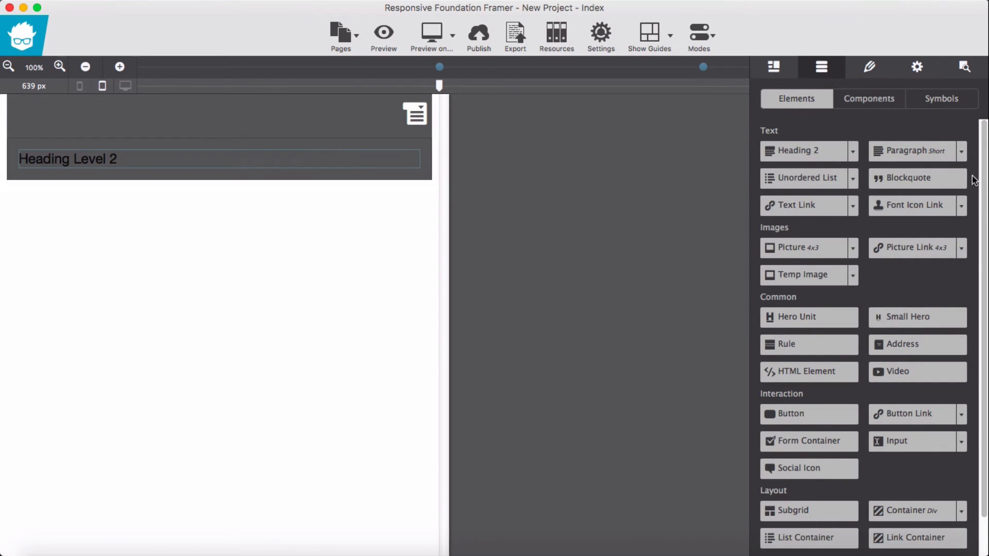
{"action": "left_click", "coordinate": [961, 151]}
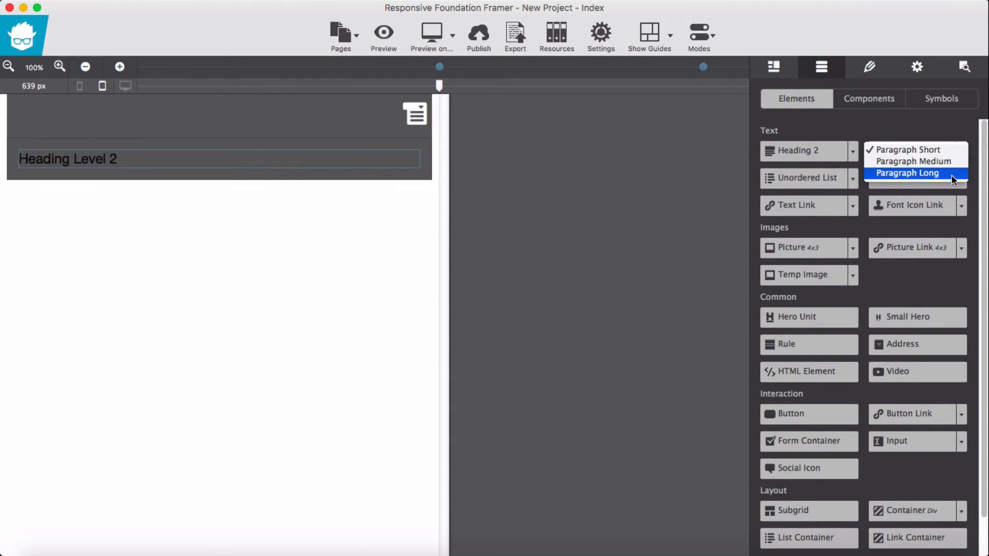
{"action": "left_click_drag", "start_coordinate": [906, 173], "coordinate": [151, 173]}
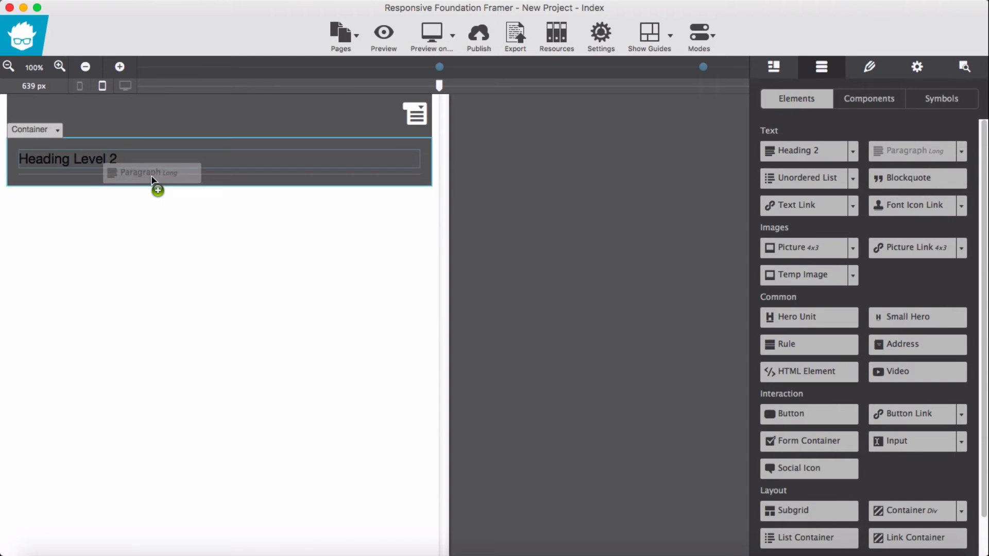
{"action": "left_click_drag", "start_coordinate": [912, 150], "coordinate": [157, 179]}
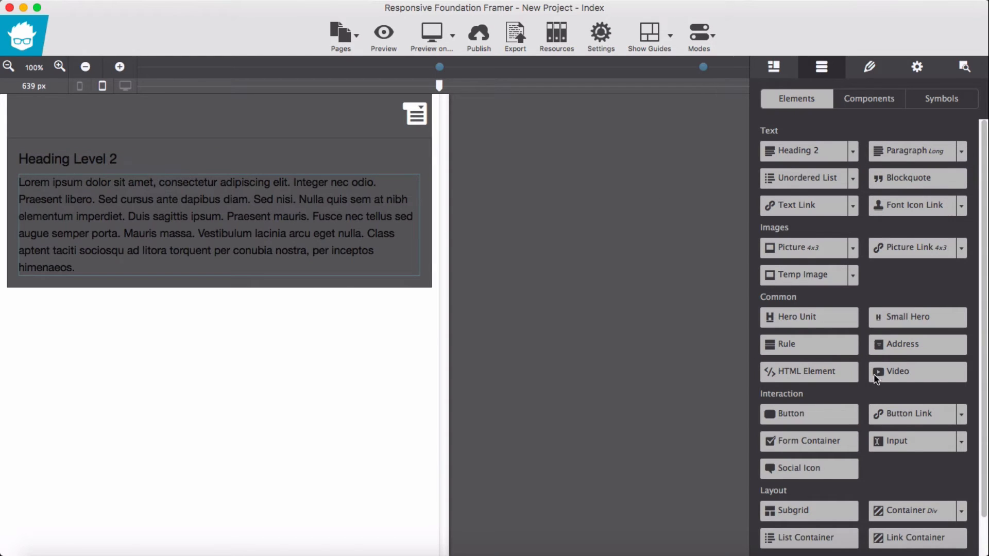
{"action": "left_click_drag", "start_coordinate": [906, 414], "coordinate": [572, 385]}
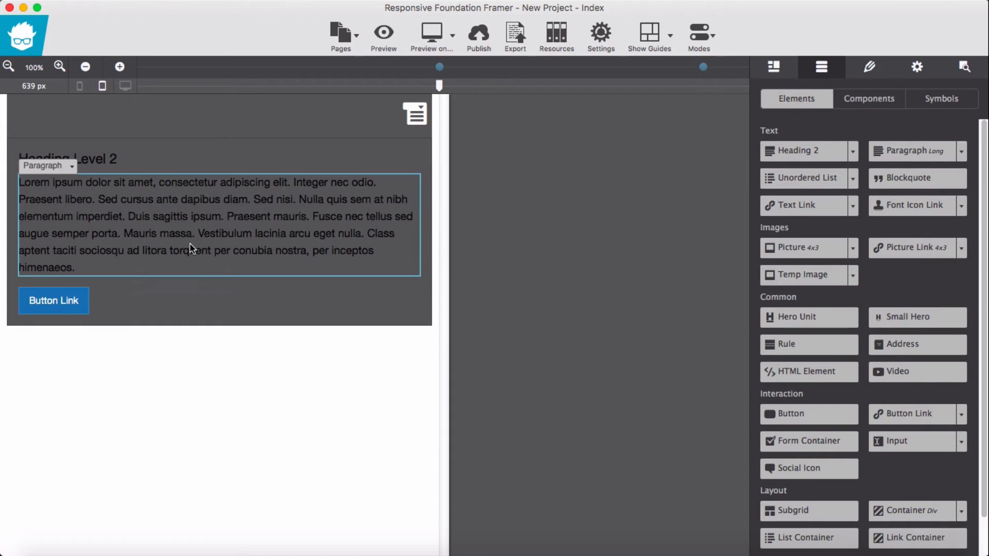
{"action": "left_click", "coordinate": [68, 159]}
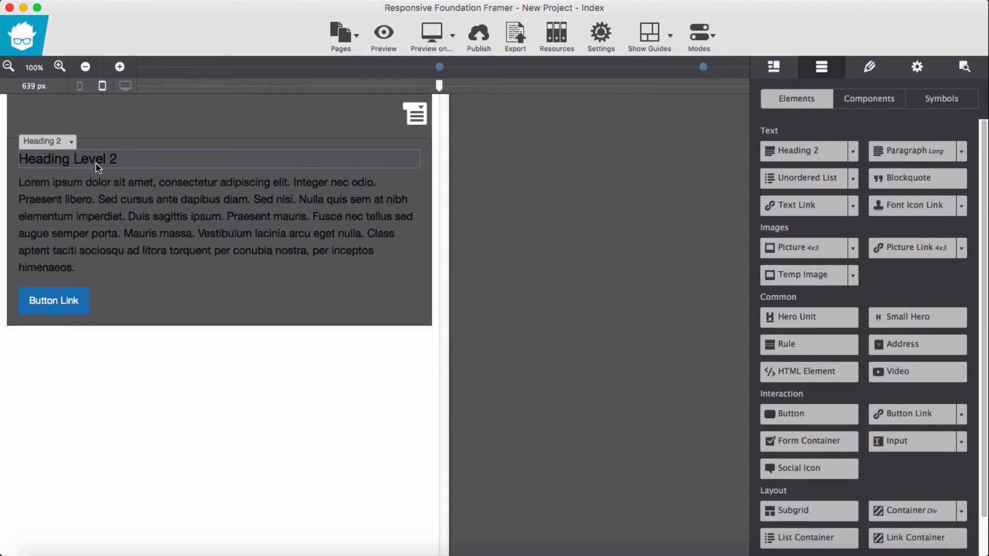
Set the heading and paragraph Typography colour to white and launch the browser preview.
{"action": "left_click", "coordinate": [870, 67]}
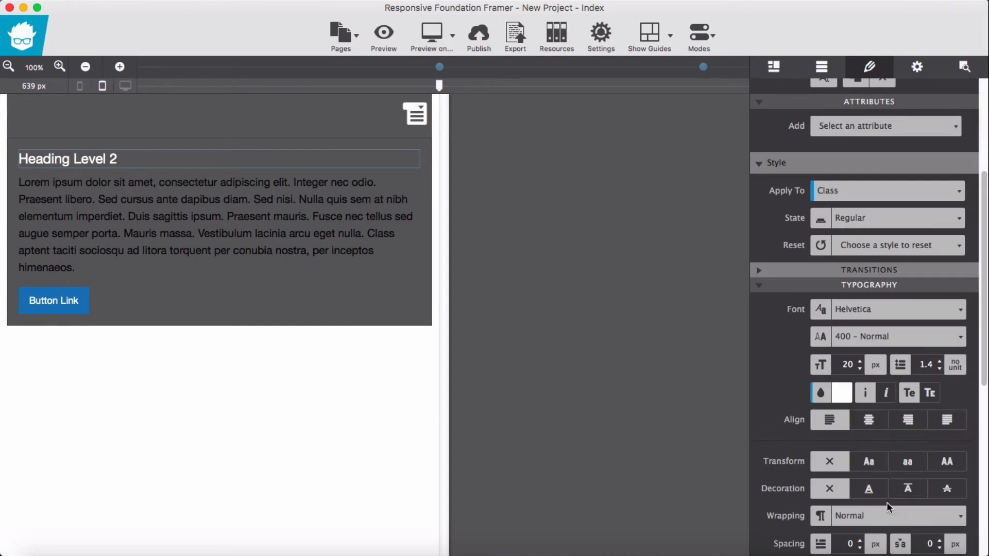
{"action": "left_click", "coordinate": [219, 223]}
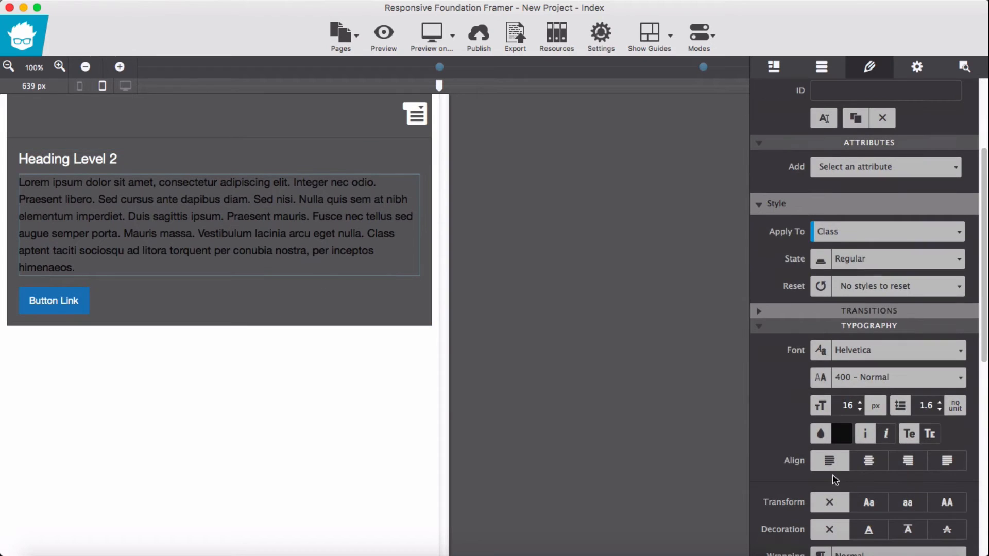
{"action": "left_click", "coordinate": [820, 434]}
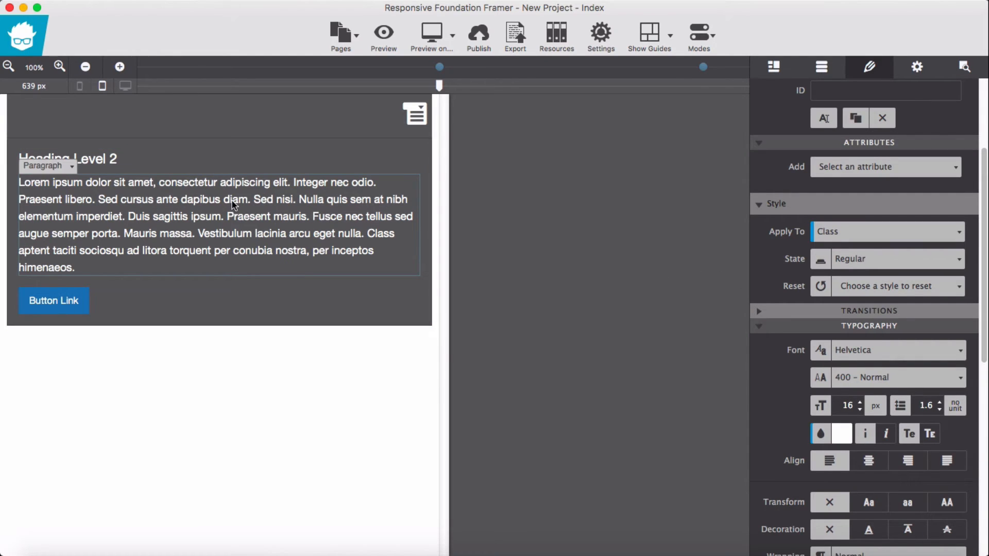
{"action": "left_click", "coordinate": [432, 33]}
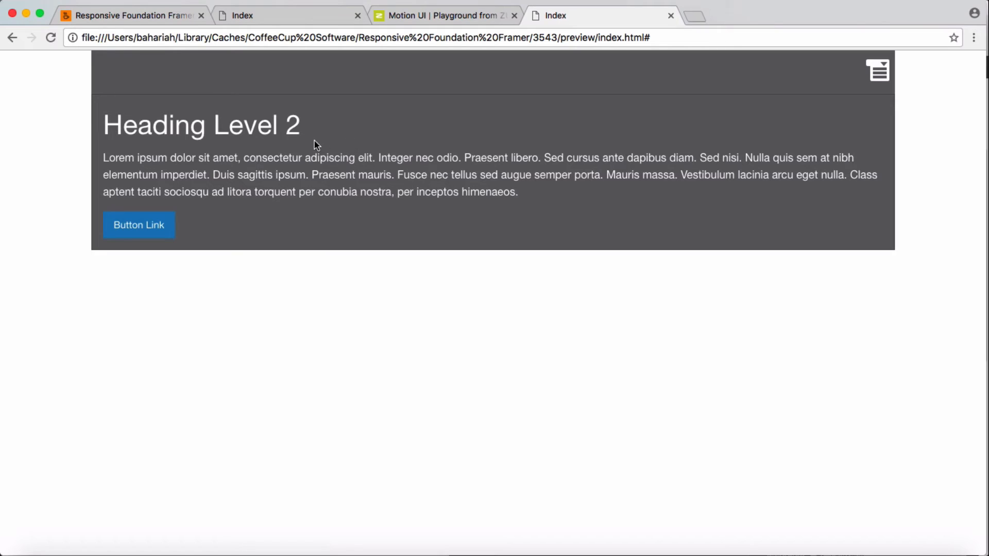
{"action": "mouse_move", "coordinate": [334, 136]}
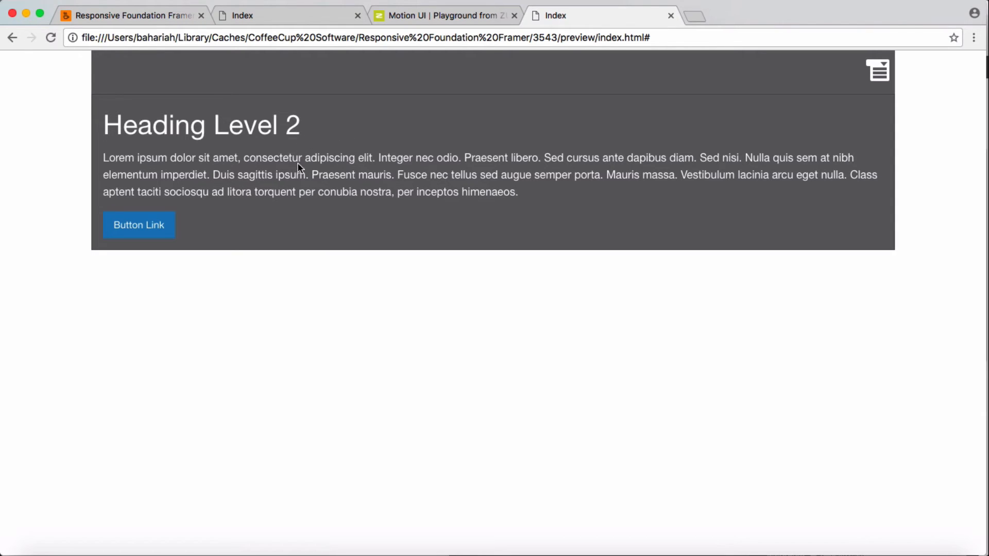
{"action": "mouse_move", "coordinate": [708, 364]}
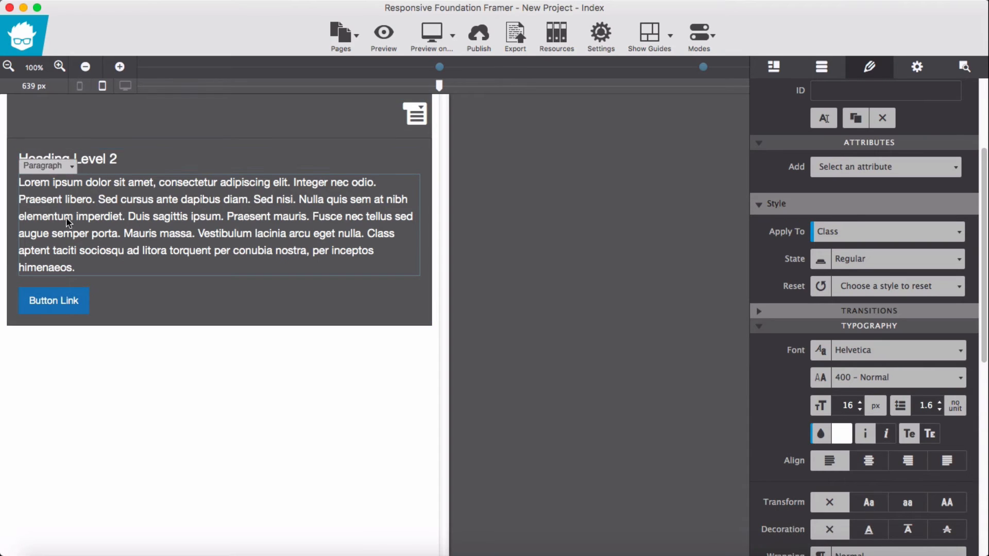
Set the callout container's Display to None and accept the hidden-element notice.
{"action": "left_click", "coordinate": [47, 165]}
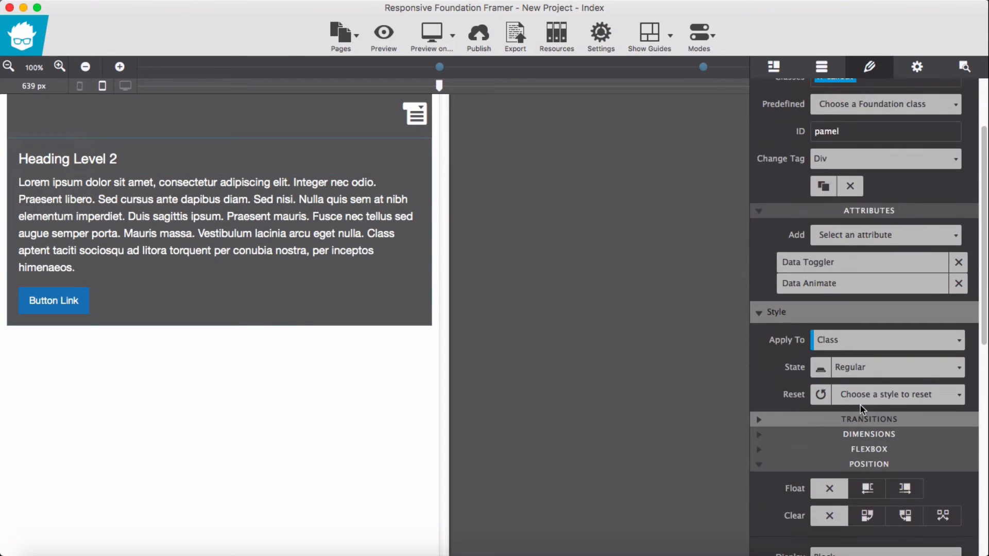
{"action": "scroll", "scroll_direction": "down", "scroll_amount": 3}
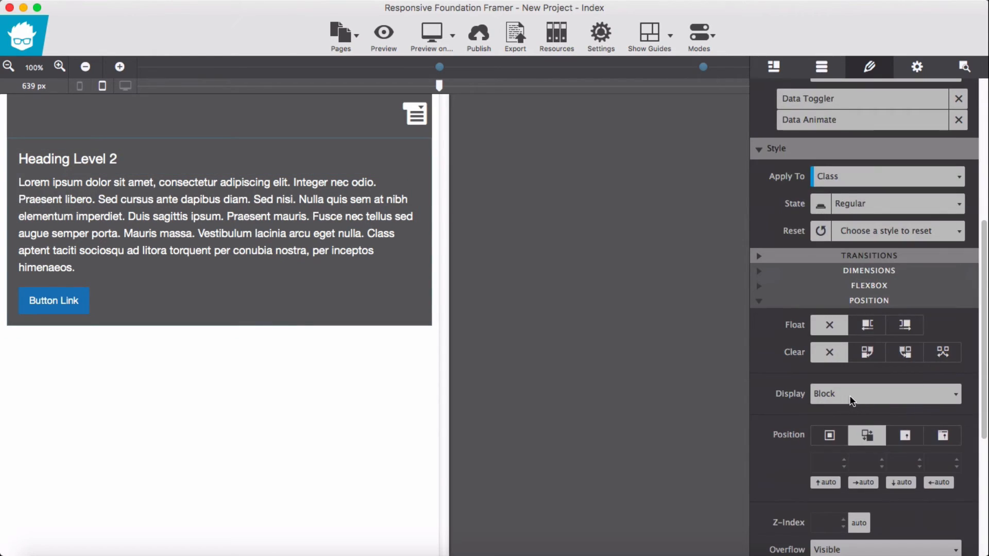
{"action": "left_click", "coordinate": [883, 394]}
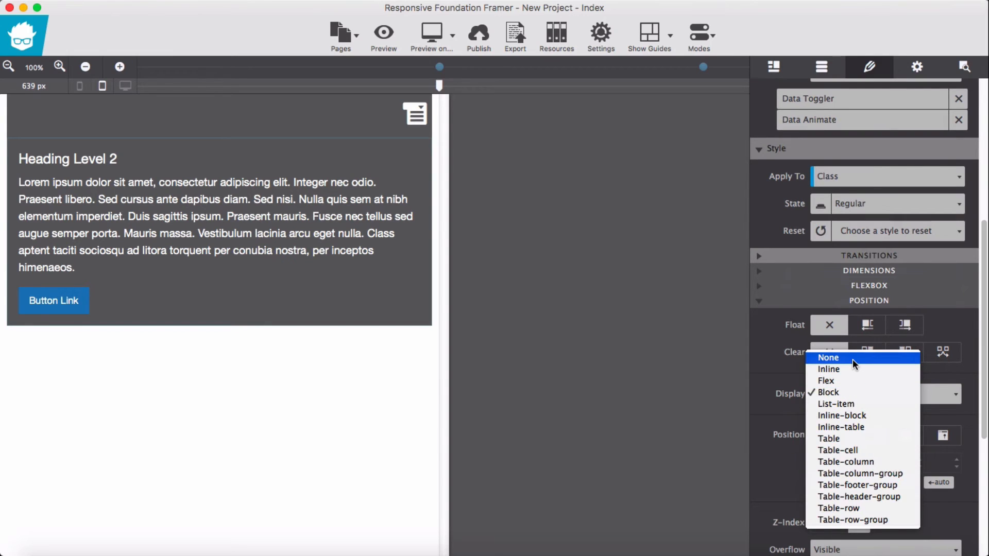
{"action": "left_click", "coordinate": [828, 358]}
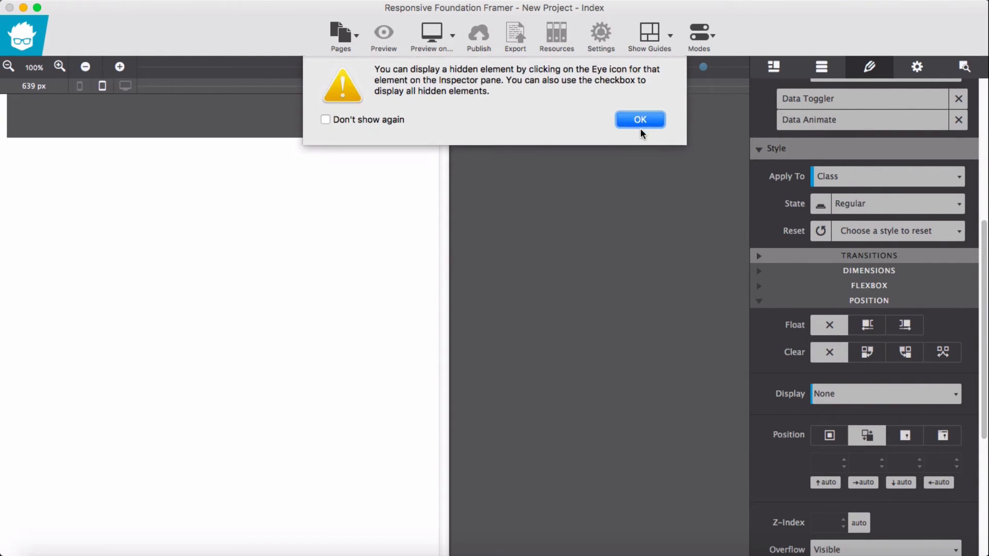
{"action": "left_click", "coordinate": [639, 119]}
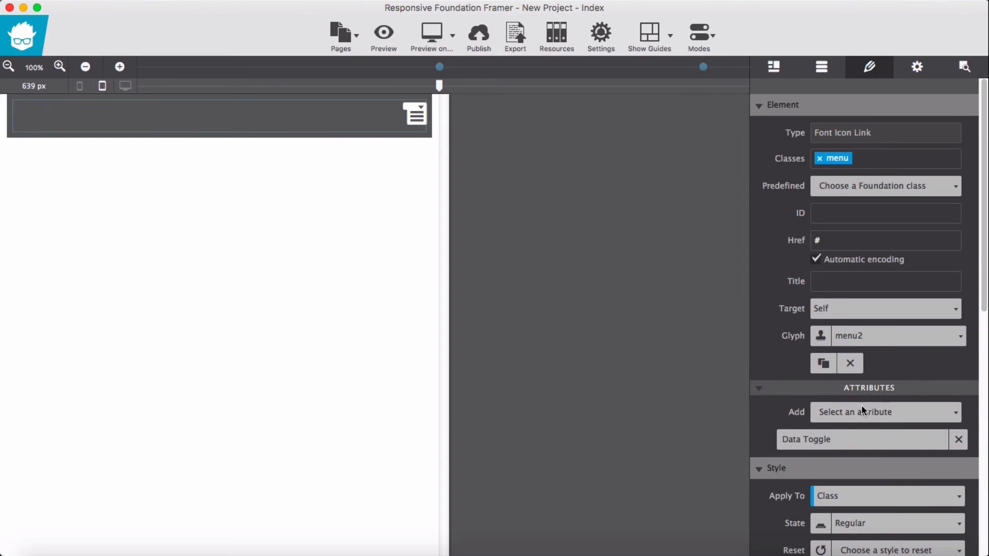
Check the toggle value, tick Show hidden items in Outline and select the callout container via the breadcrumb.
{"action": "left_click", "coordinate": [806, 440]}
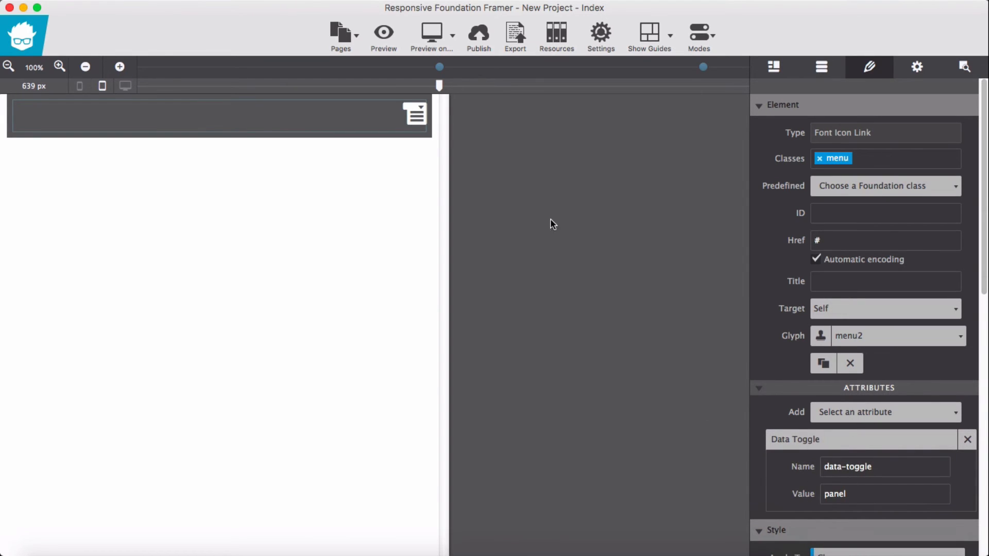
{"action": "left_click", "coordinate": [963, 67]}
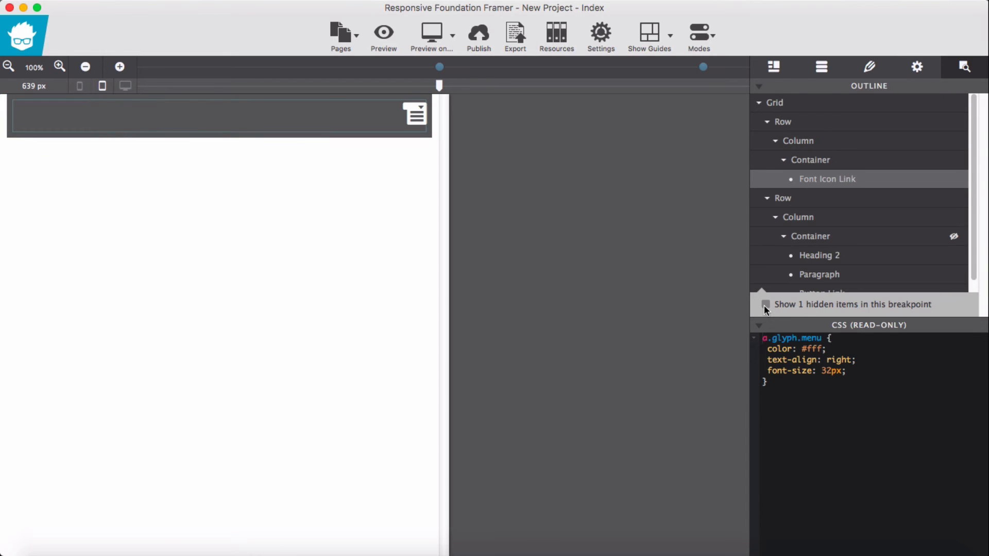
{"action": "left_click", "coordinate": [765, 305]}
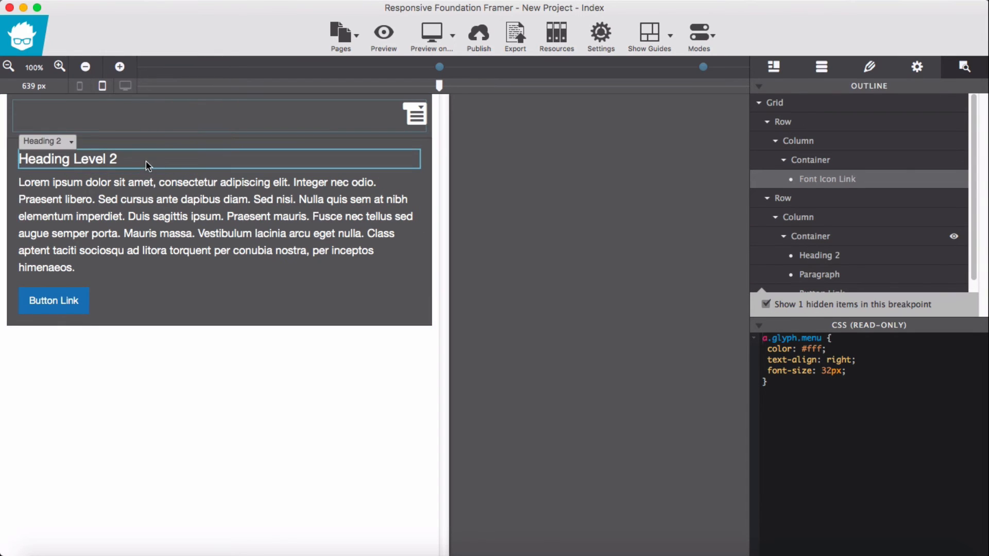
{"action": "left_click", "coordinate": [41, 141]}
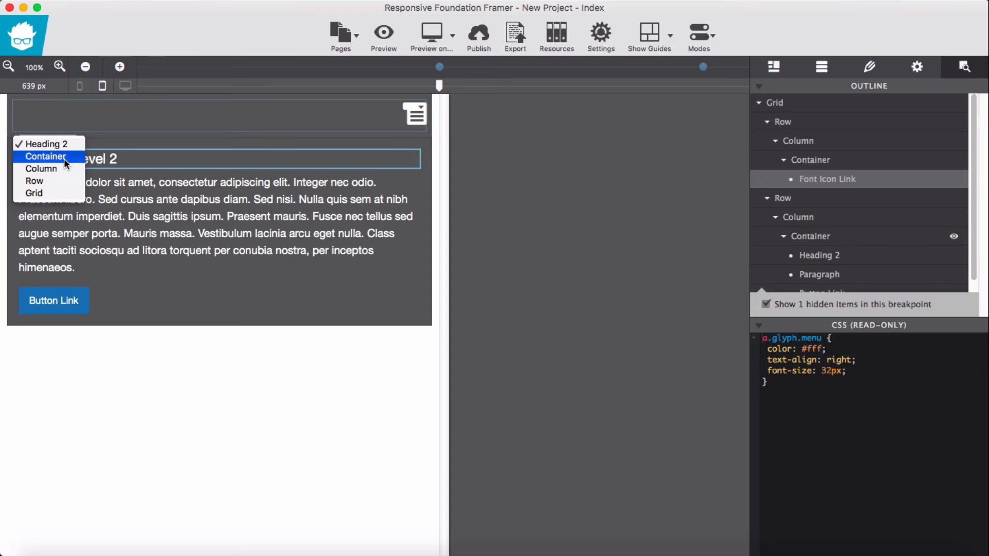
{"action": "left_click", "coordinate": [45, 156]}
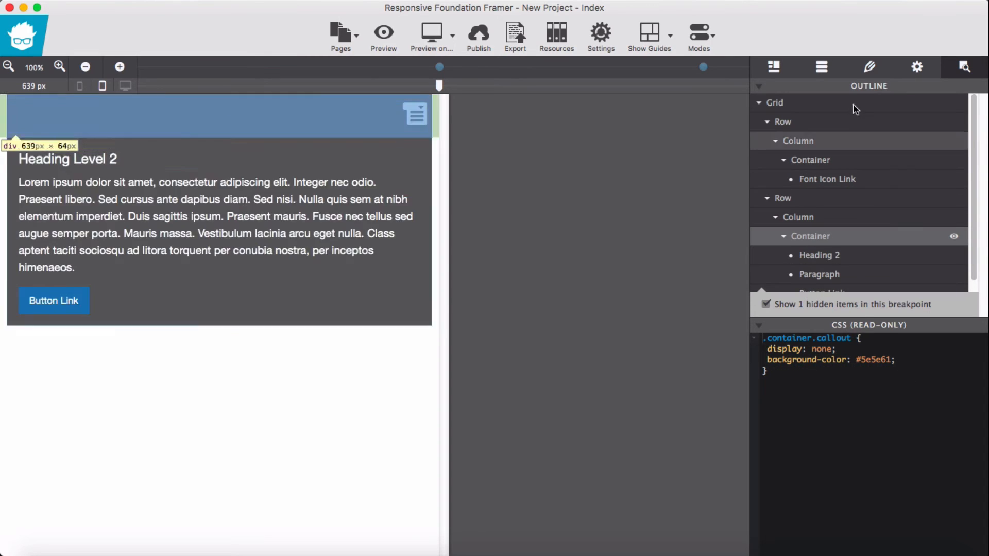
Correct the callout container's ID from pamel to panel in its element settings.
{"action": "left_click", "coordinate": [868, 67]}
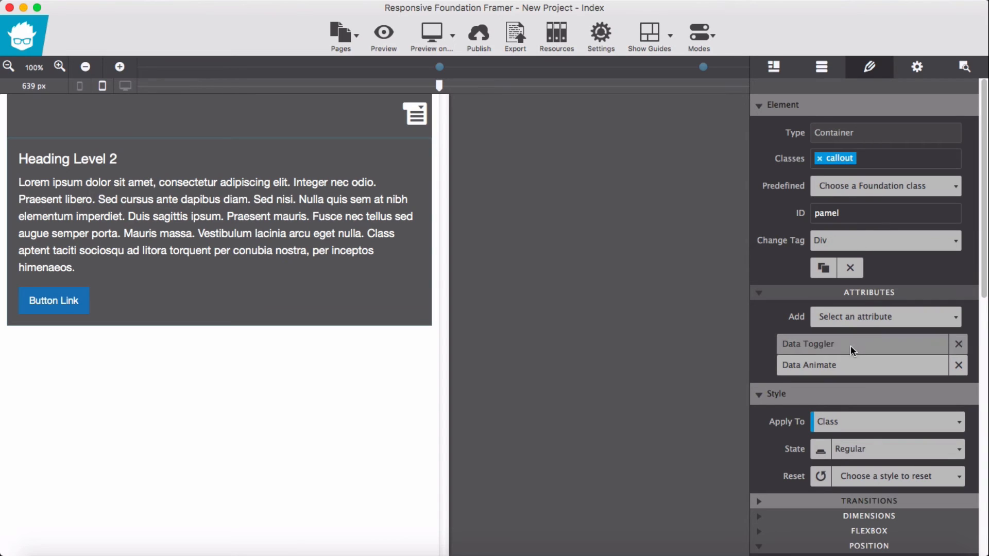
{"action": "mouse_move", "coordinate": [852, 373]}
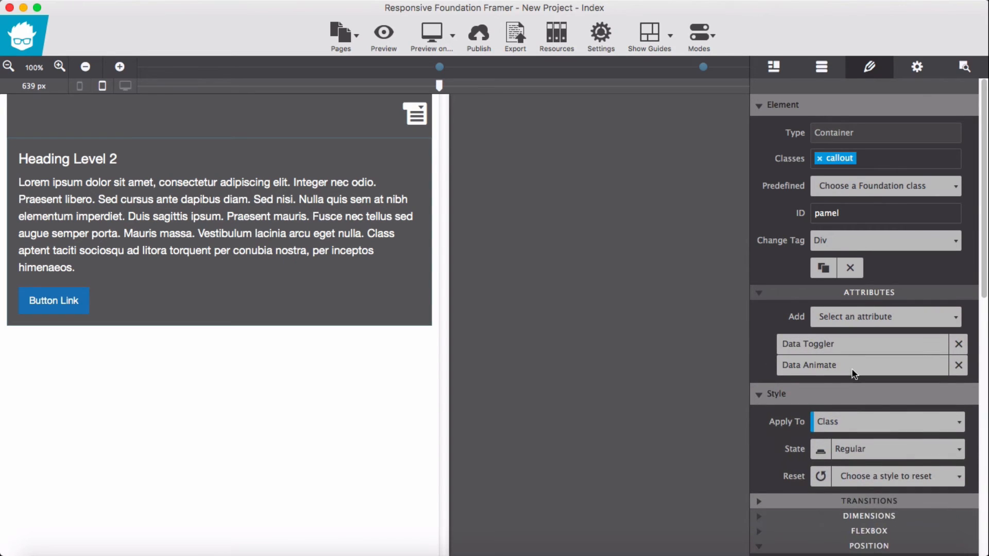
{"action": "left_click", "coordinate": [809, 365]}
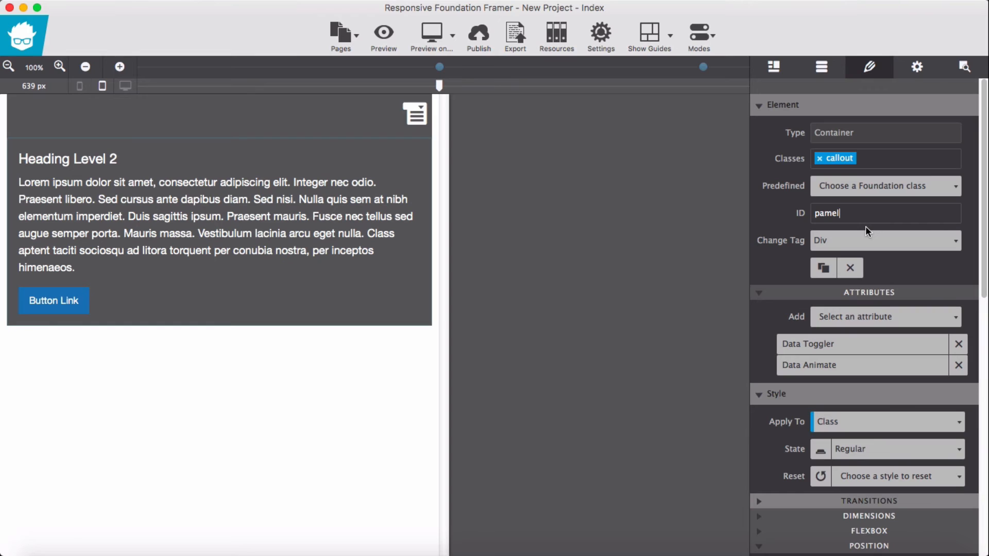
{"action": "key", "text": "BackSpace"}
{"action": "type", "text": "n"}
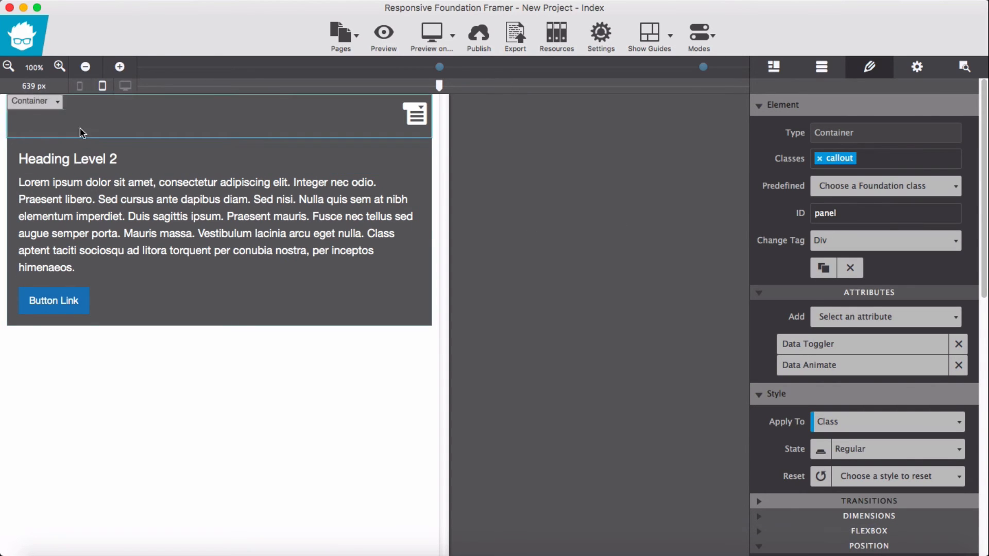
Set Max-width to none on the top bar and callout containers so both span full width, then preview.
{"action": "left_click", "coordinate": [33, 102]}
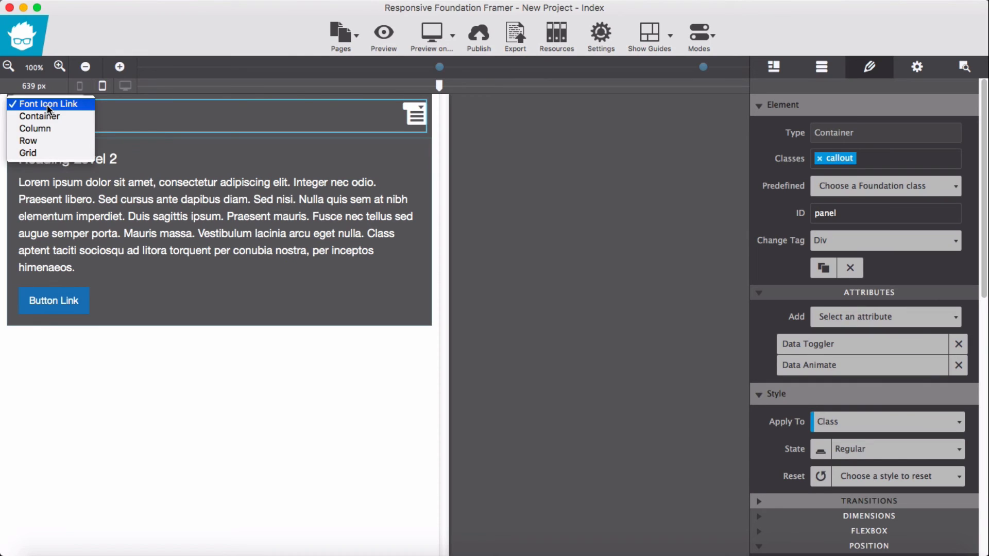
{"action": "mouse_move", "coordinate": [27, 141]}
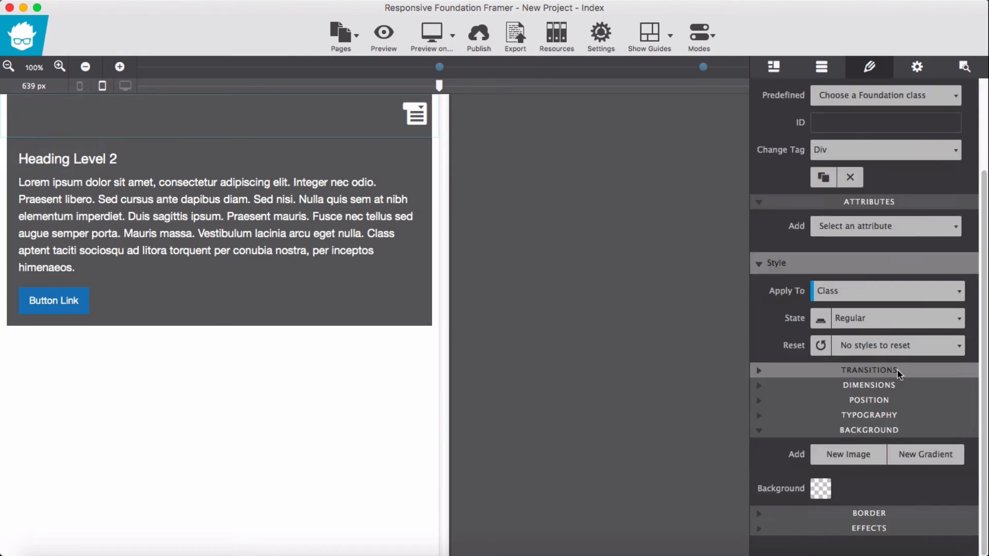
{"action": "left_click", "coordinate": [824, 488]}
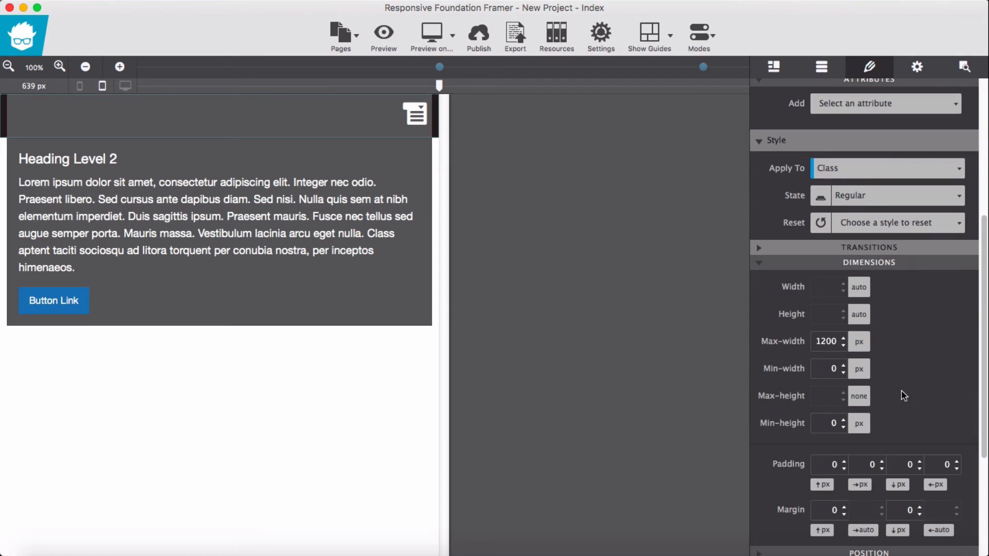
{"action": "left_click", "coordinate": [858, 341]}
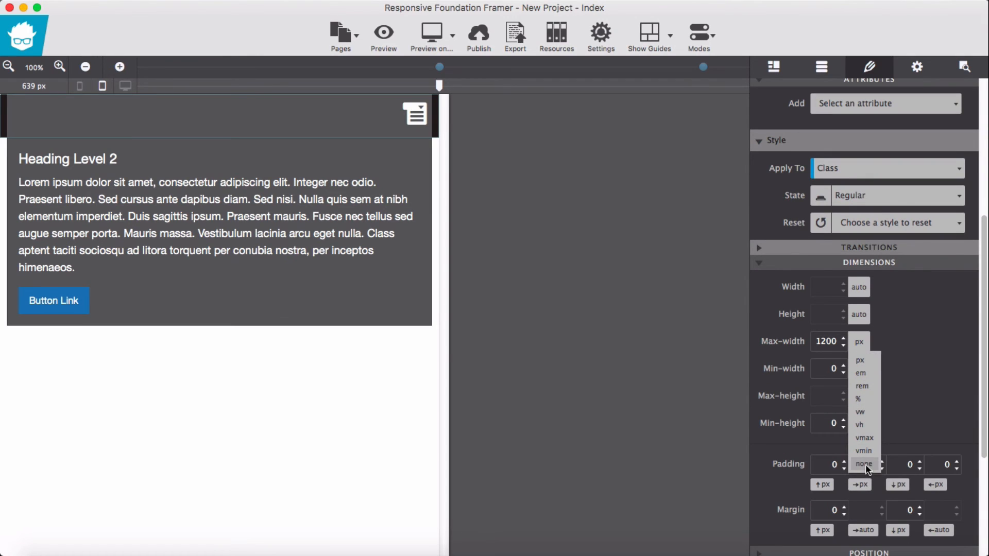
{"action": "left_click", "coordinate": [863, 465]}
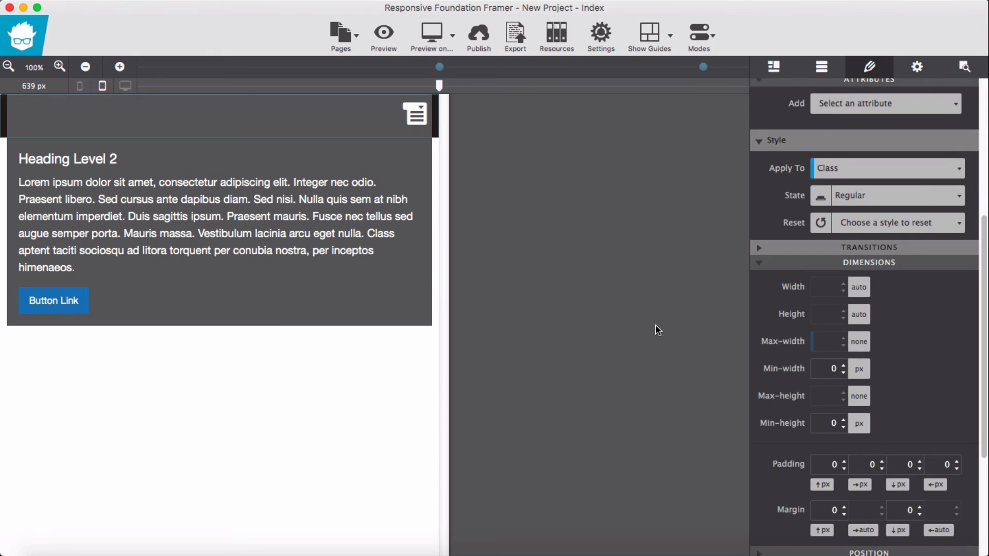
{"action": "mouse_move", "coordinate": [231, 371]}
{"action": "type", "text": "1200"}
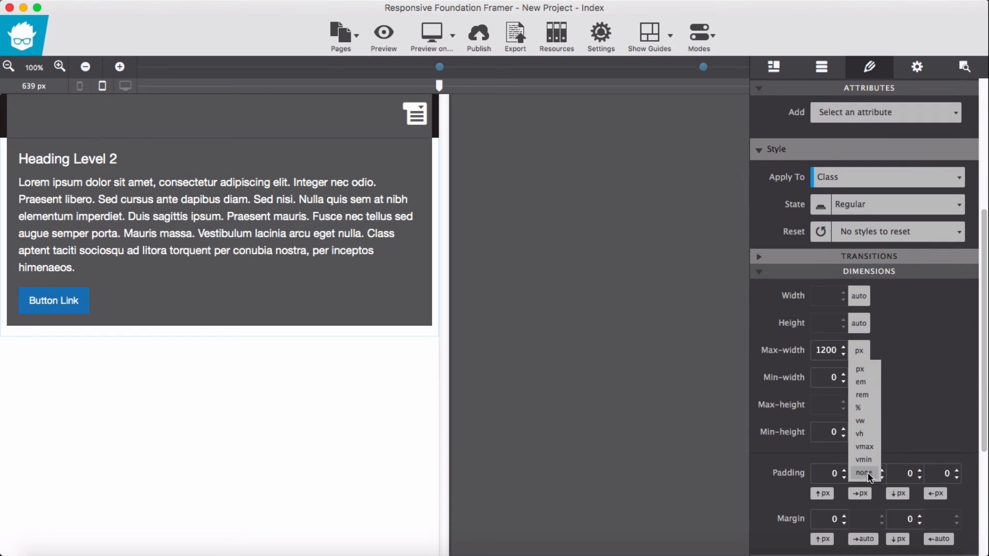
{"action": "left_click", "coordinate": [863, 473]}
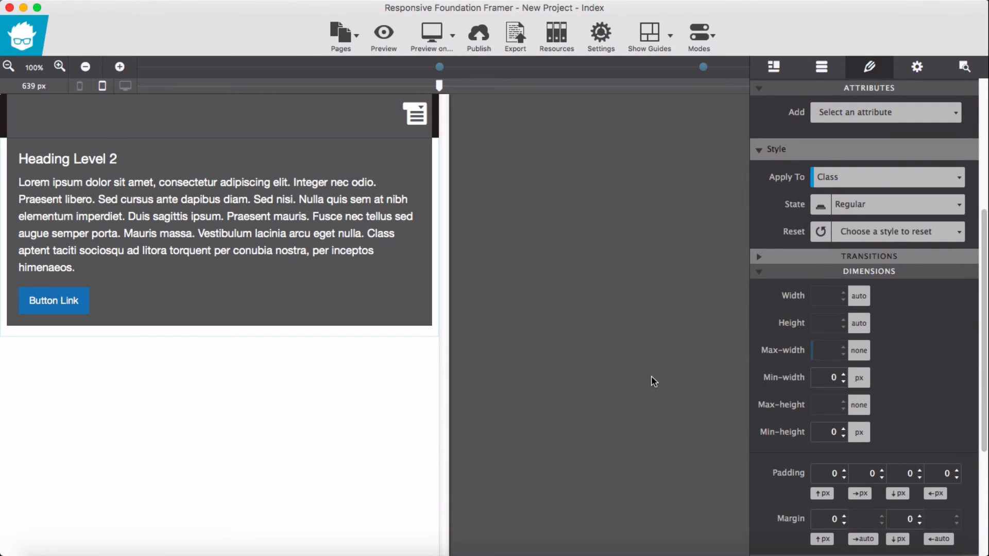
{"action": "left_click", "coordinate": [431, 33]}
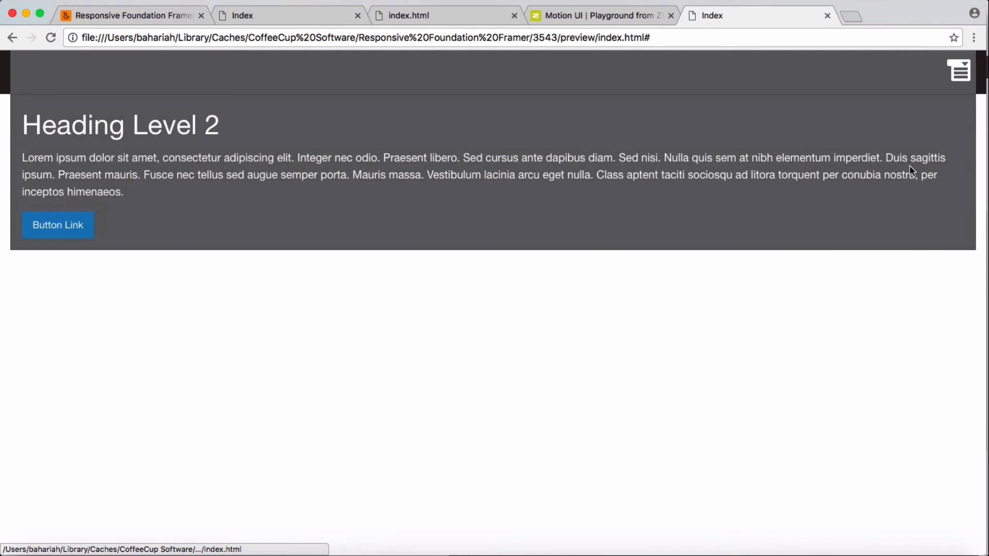
{"action": "mouse_move", "coordinate": [139, 238]}
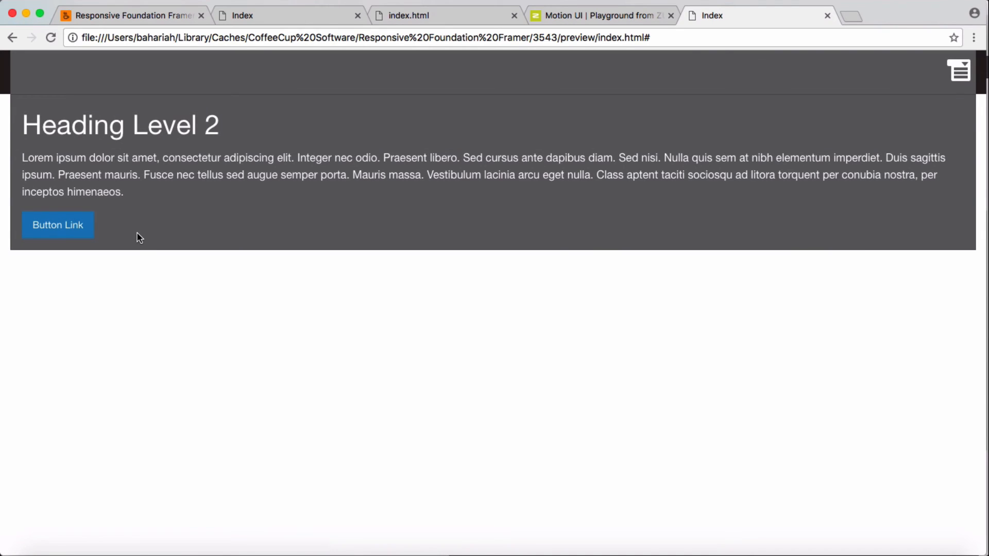
{"action": "mouse_move", "coordinate": [161, 237]}
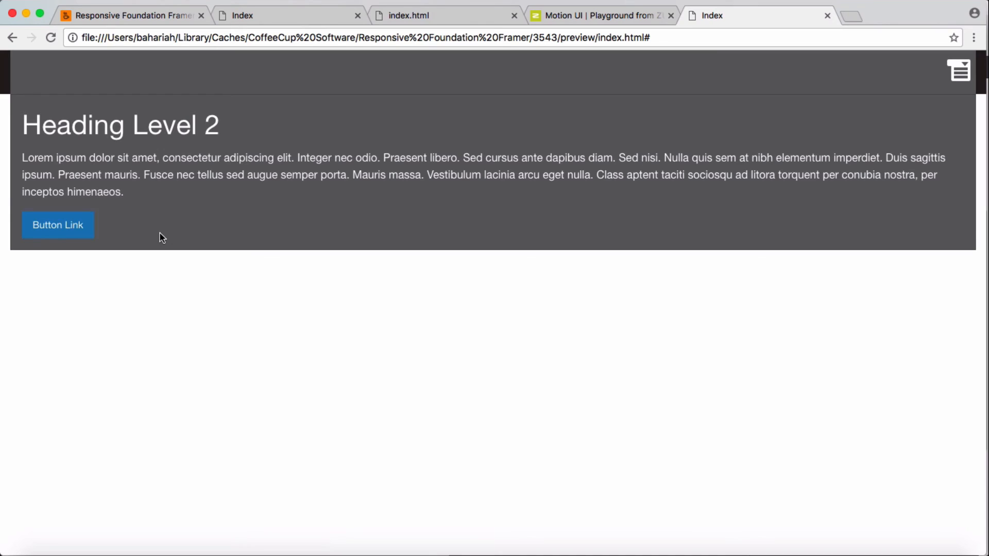
{"action": "mouse_move", "coordinate": [265, 187]}
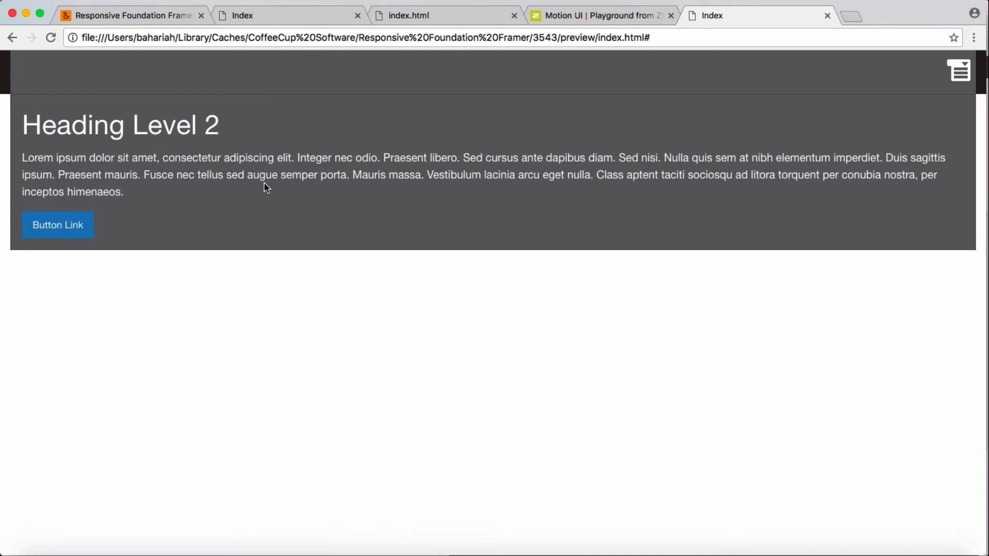
{"action": "mouse_move", "coordinate": [229, 148]}
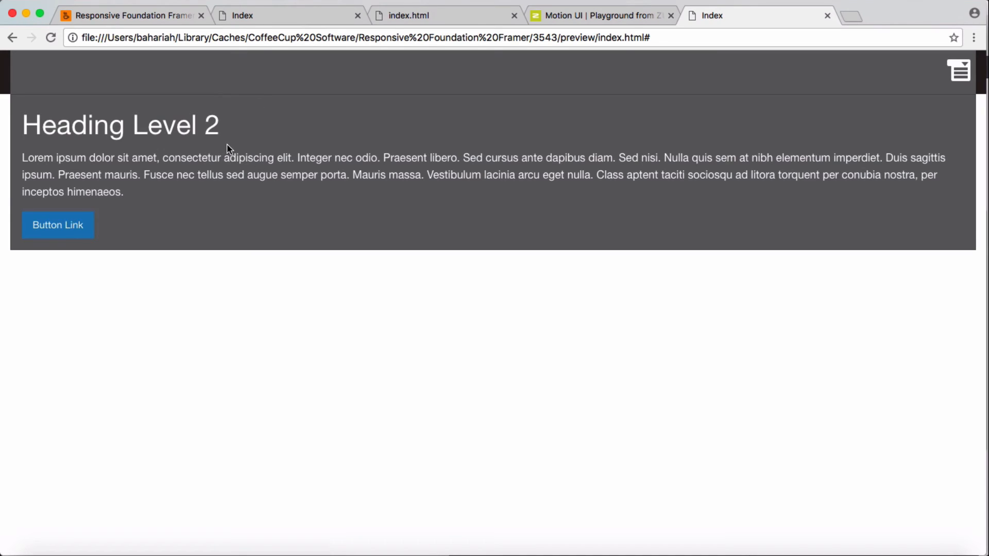
{"action": "mouse_move", "coordinate": [268, 143]}
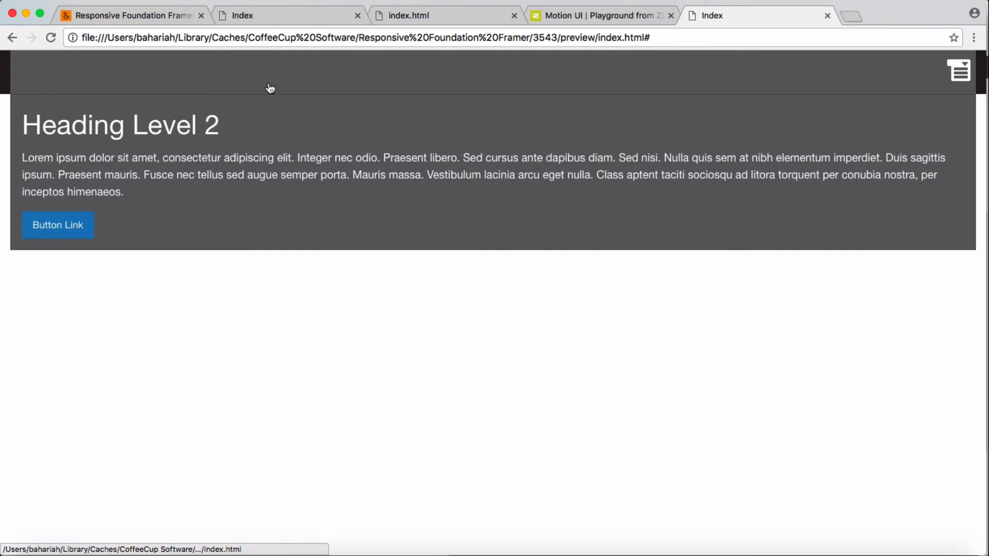
{"action": "mouse_move", "coordinate": [326, 92]}
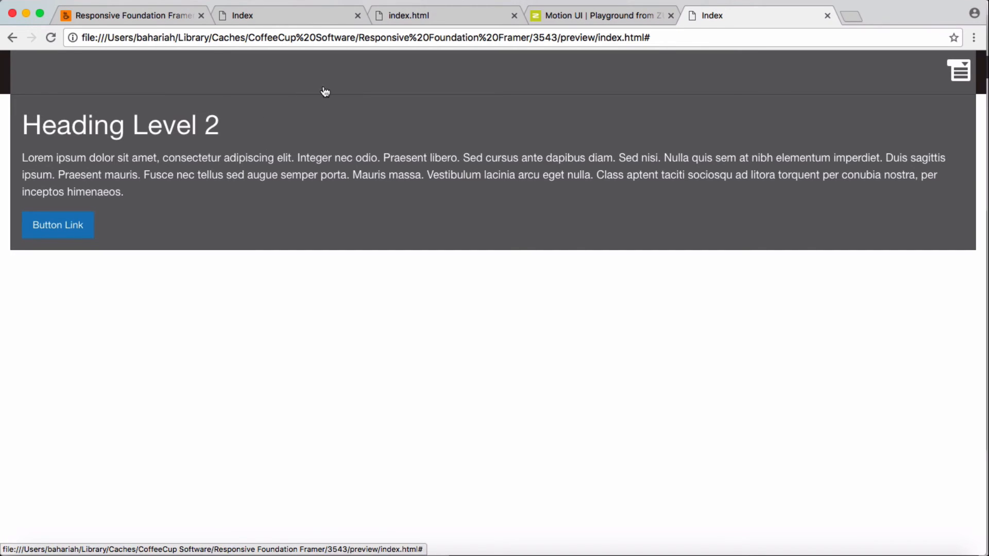
{"action": "mouse_move", "coordinate": [311, 98]}
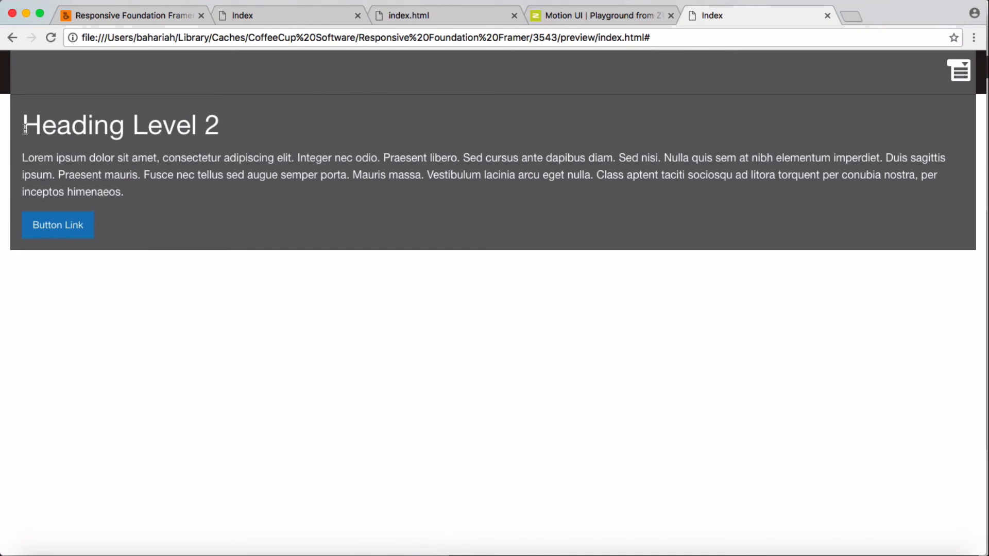
{"action": "mouse_move", "coordinate": [812, 201]}
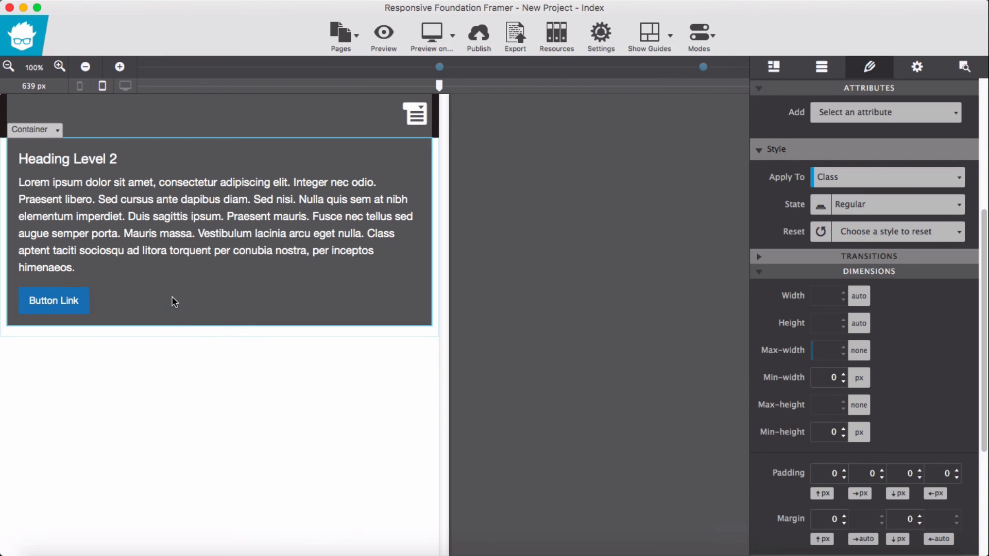
Add a Container Div inside the panel and move the heading, paragraph and button into it.
{"action": "left_click", "coordinate": [821, 66]}
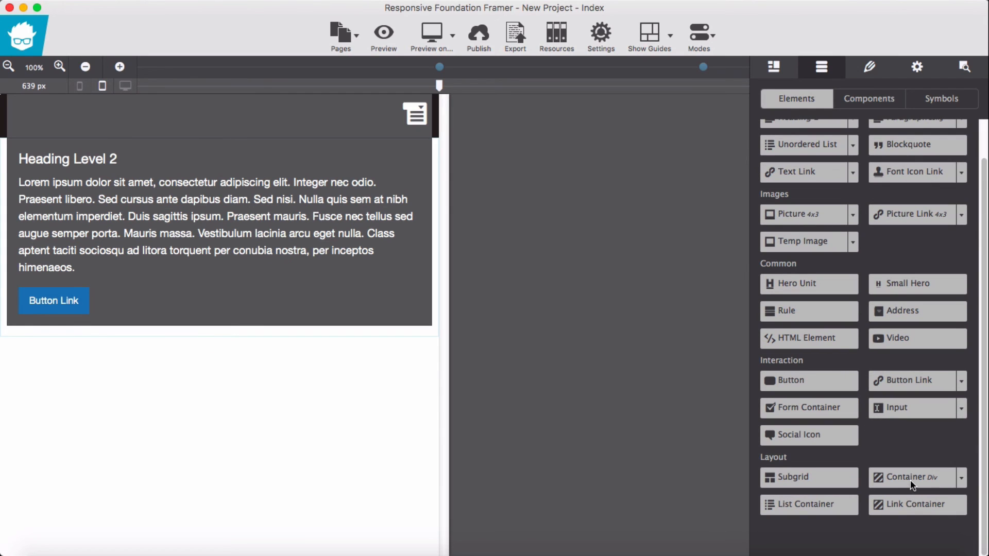
{"action": "left_click_drag", "start_coordinate": [909, 477], "coordinate": [198, 324]}
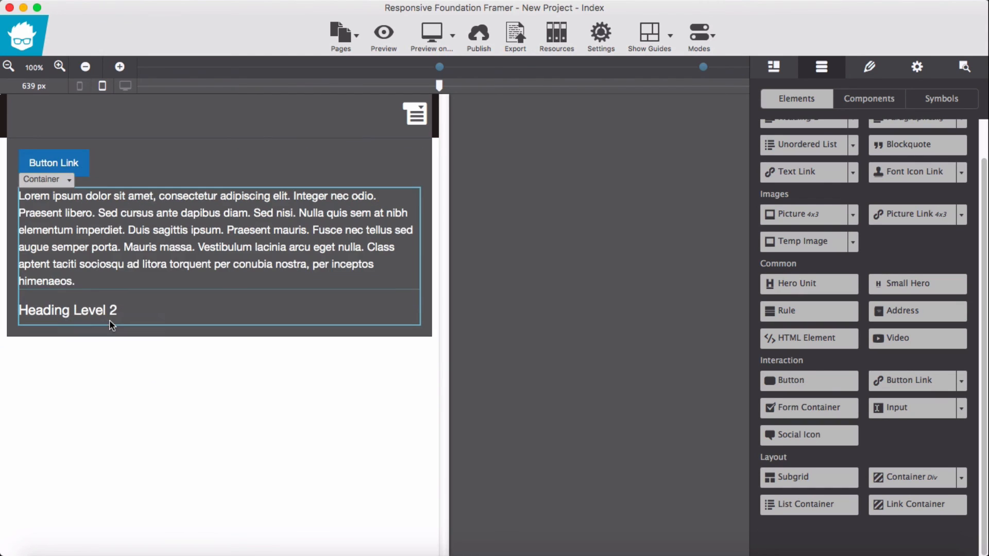
{"action": "left_click", "coordinate": [54, 163]}
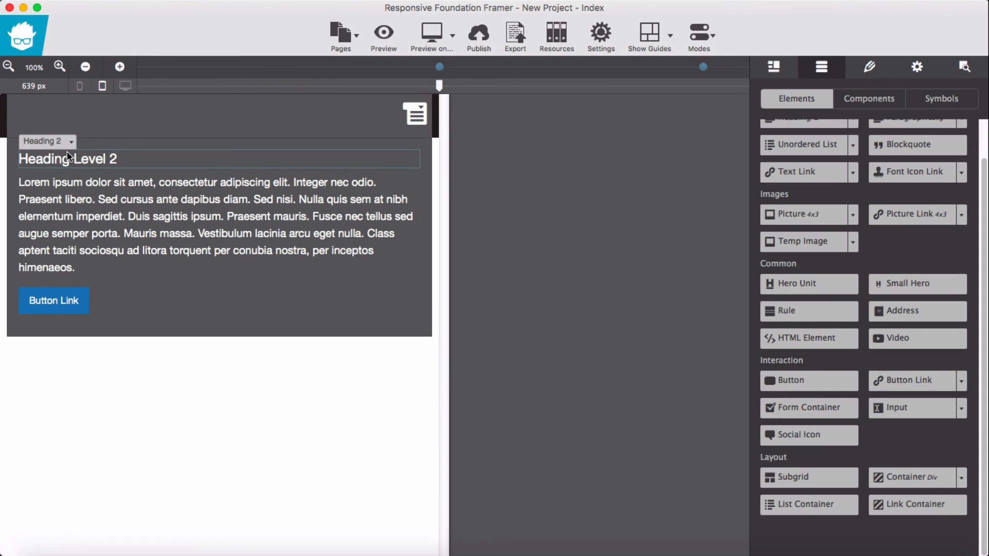
{"action": "left_click", "coordinate": [42, 142]}
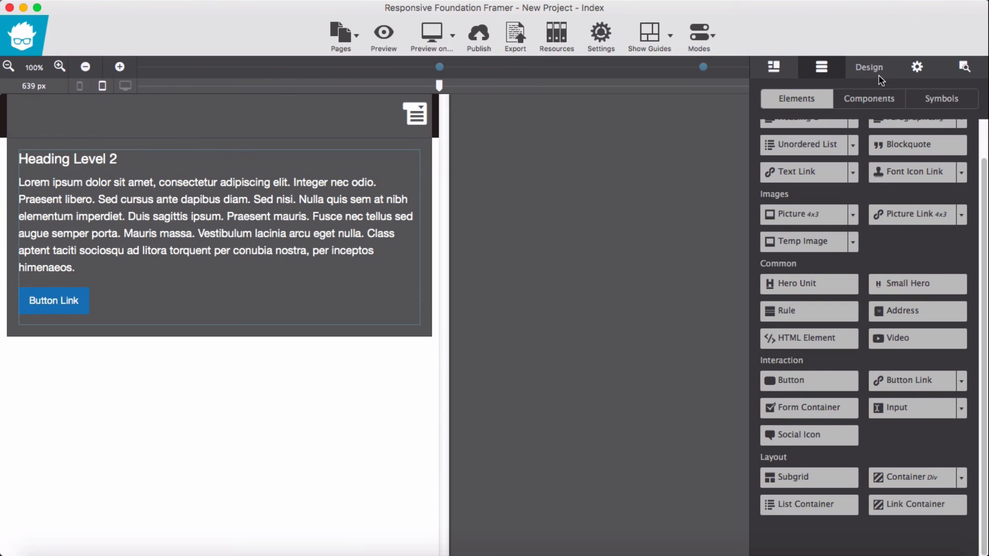
Set the inner container's width to 70% and give it the class name 'wraper'.
{"action": "left_click", "coordinate": [869, 67]}
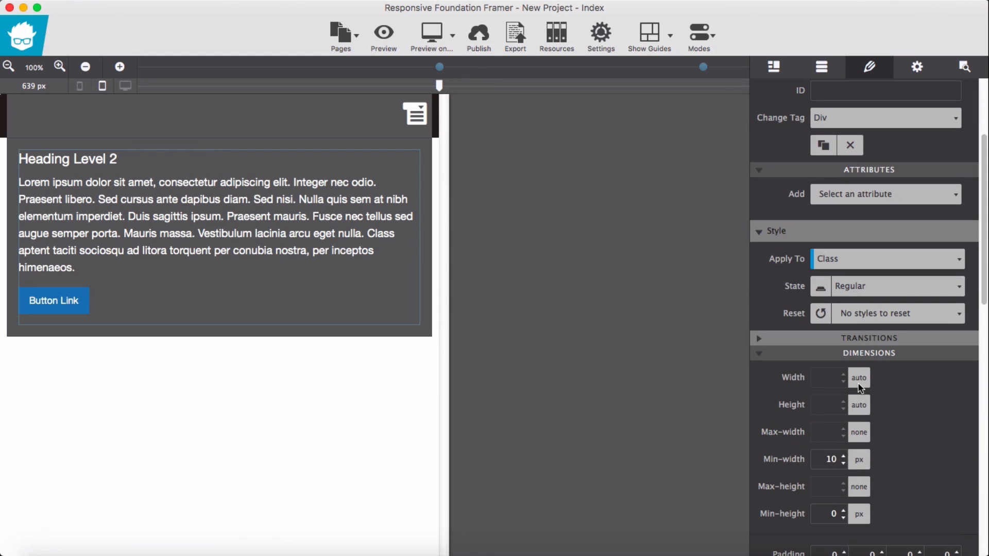
{"action": "left_click", "coordinate": [857, 377]}
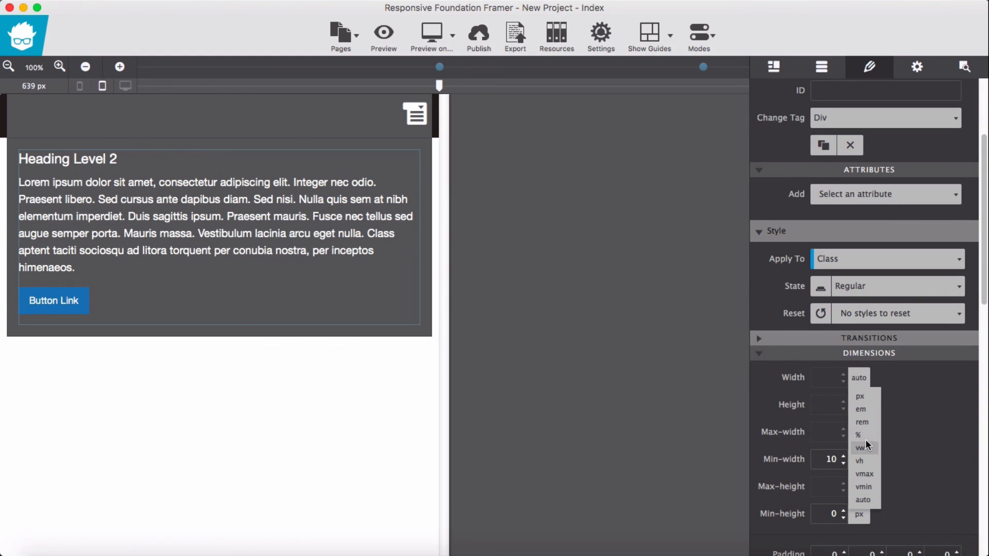
{"action": "left_click", "coordinate": [857, 435]}
{"action": "type", "text": "70"}
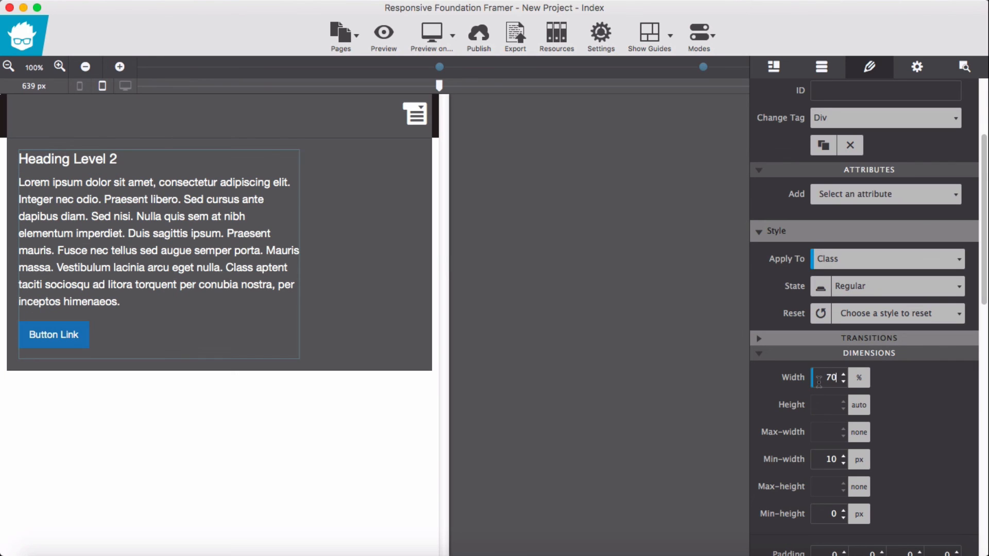
{"action": "scroll", "scroll_direction": "down", "scroll_amount": 3}
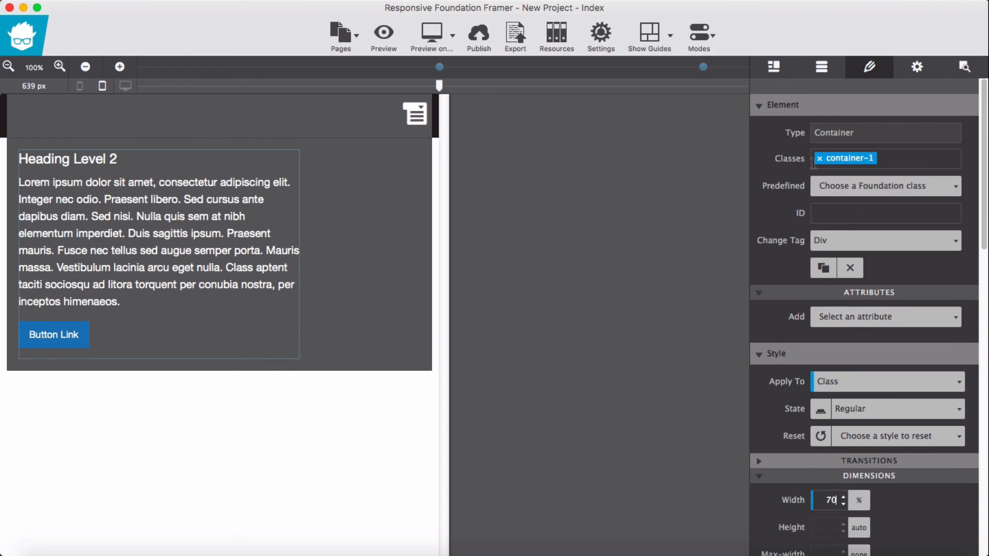
{"action": "type", "text": "w"}
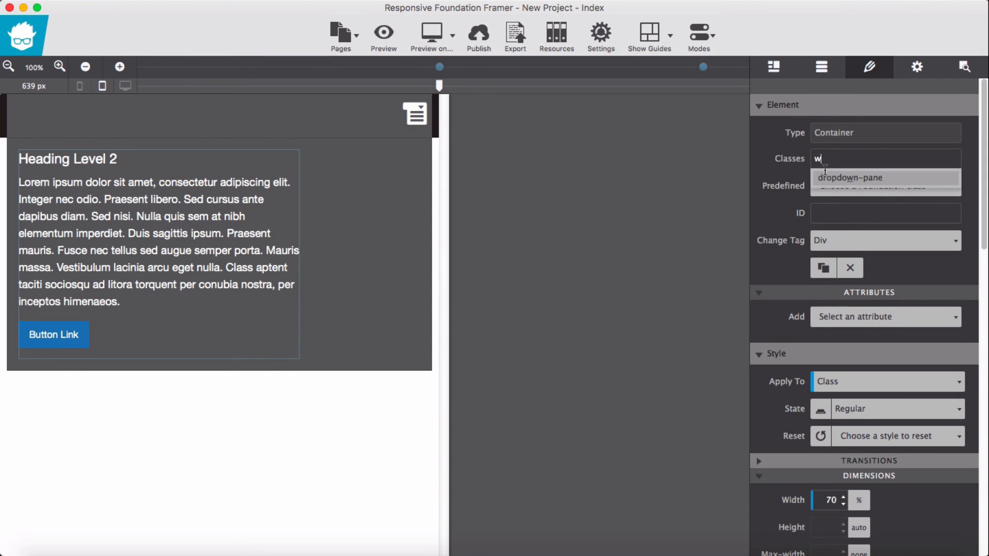
{"action": "type", "text": "raper"}
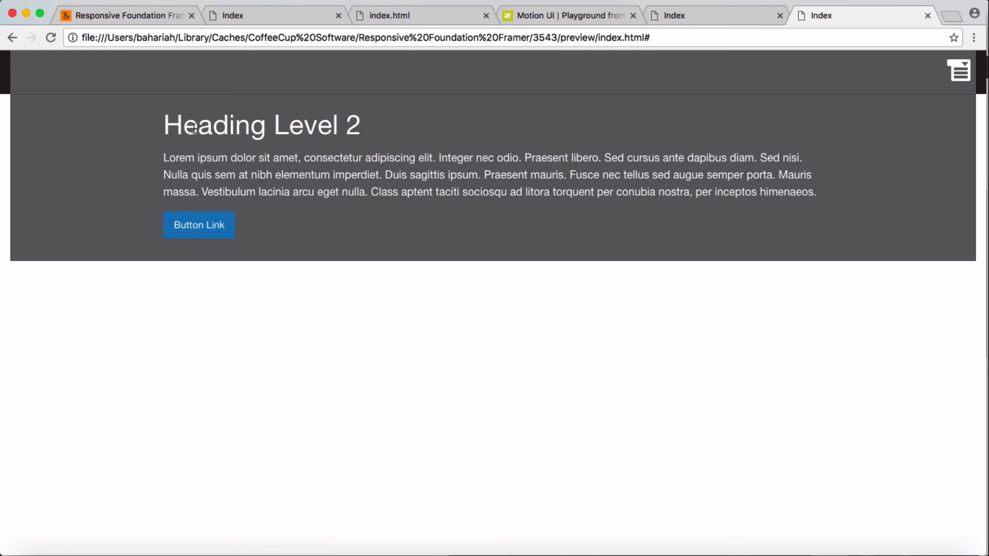
{"action": "mouse_move", "coordinate": [376, 201]}
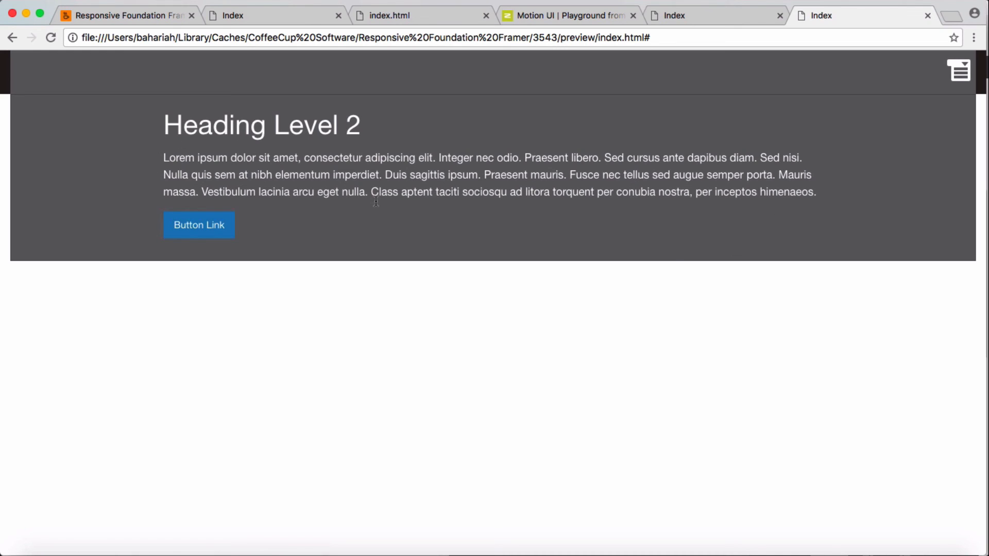
{"action": "mouse_move", "coordinate": [981, 86]}
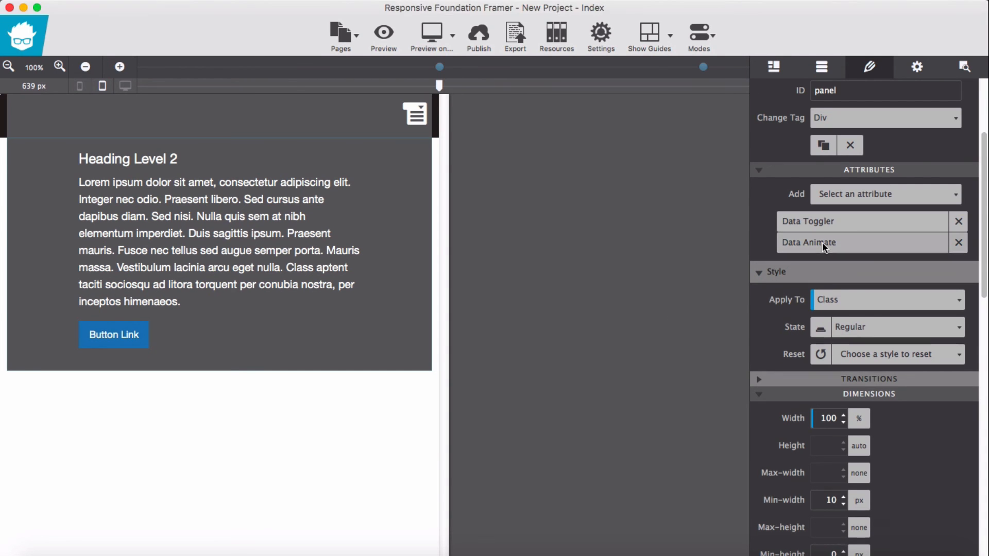
Select the panel's Data Animate attribute value for editing after the preview.
{"action": "left_click", "coordinate": [809, 242]}
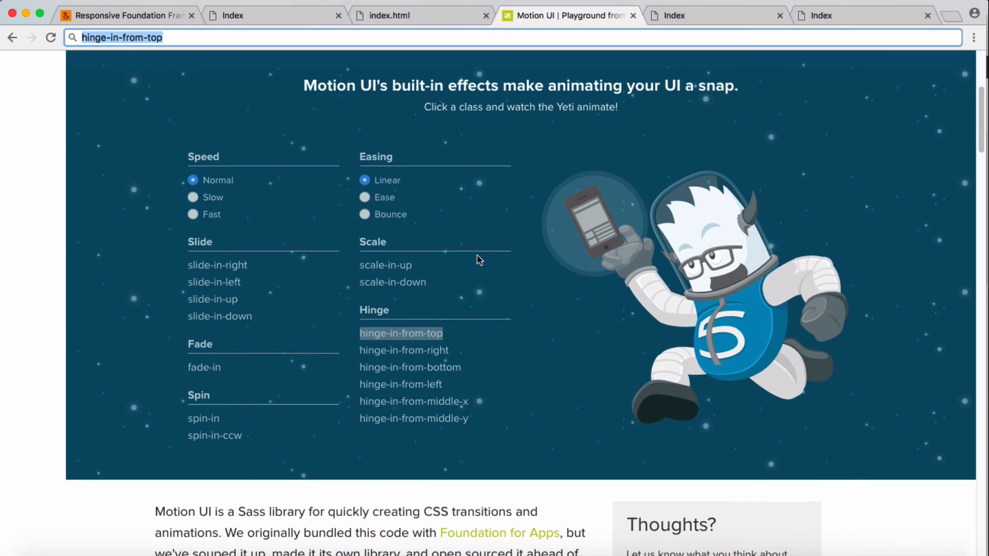
{"action": "mouse_move", "coordinate": [438, 319]}
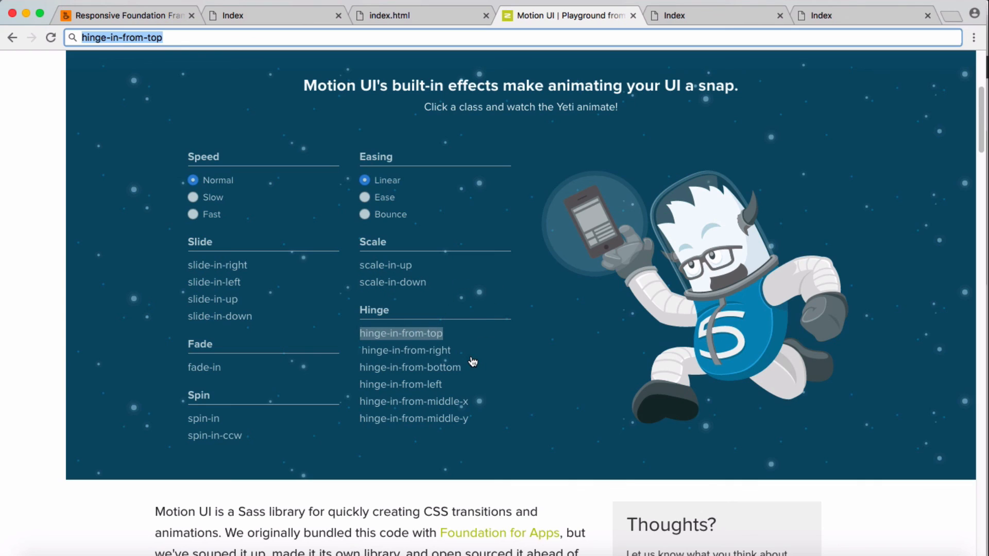
{"action": "mouse_move", "coordinate": [415, 368]}
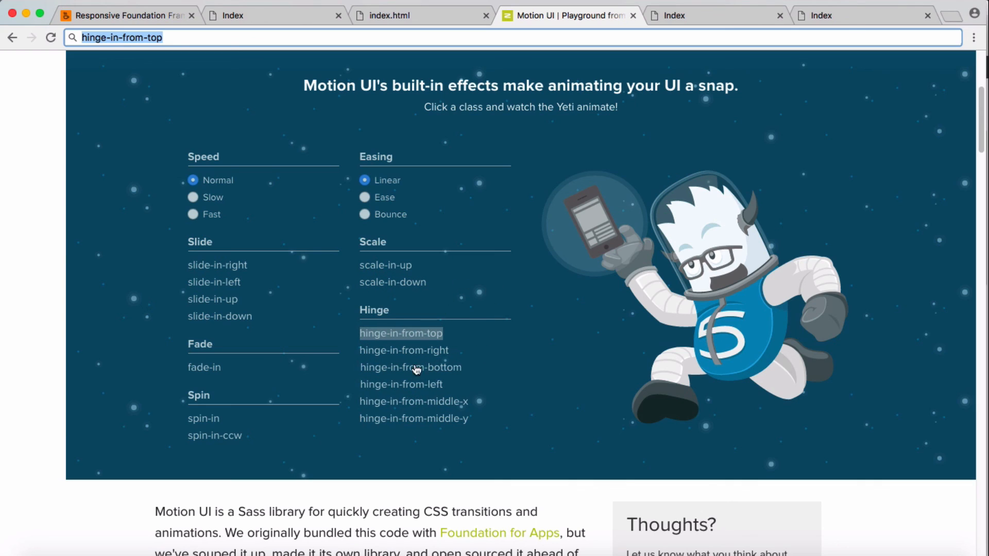